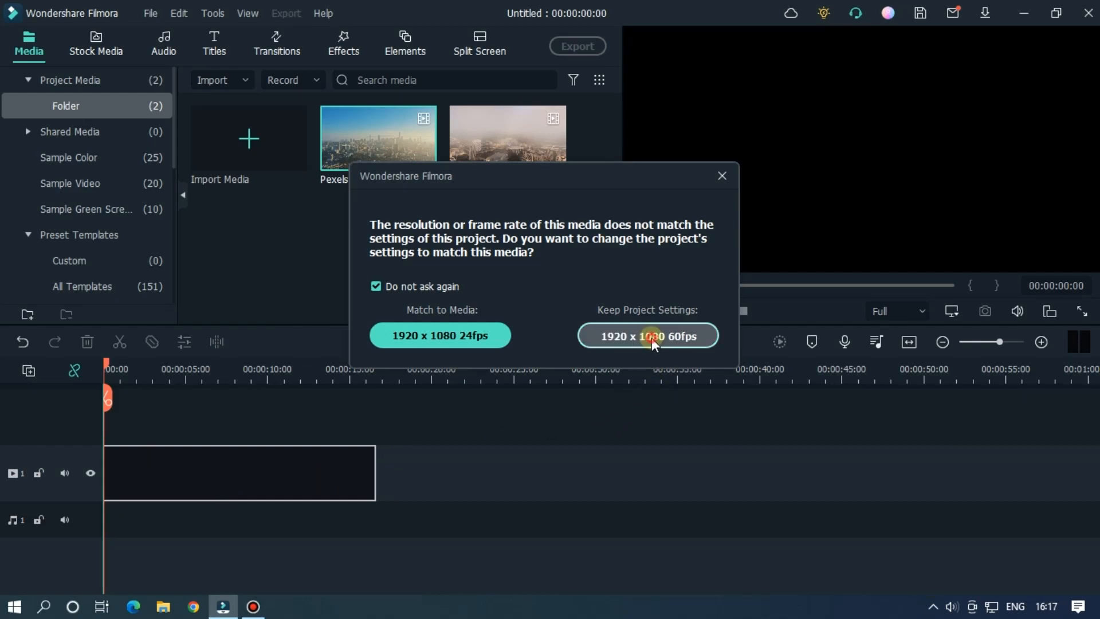
Keep the project's 1920x1080 60fps settings in the mismatch dialog.
click(646, 336)
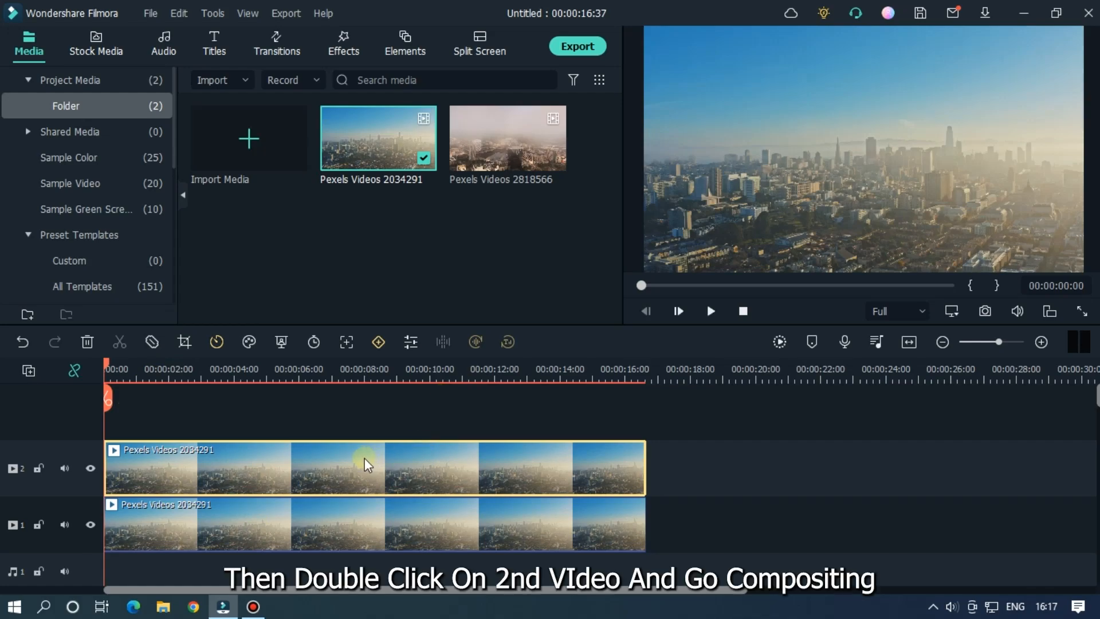
Lower the top city clip's Compositing opacity to about 48%, blending left normal.
double_click(372, 468)
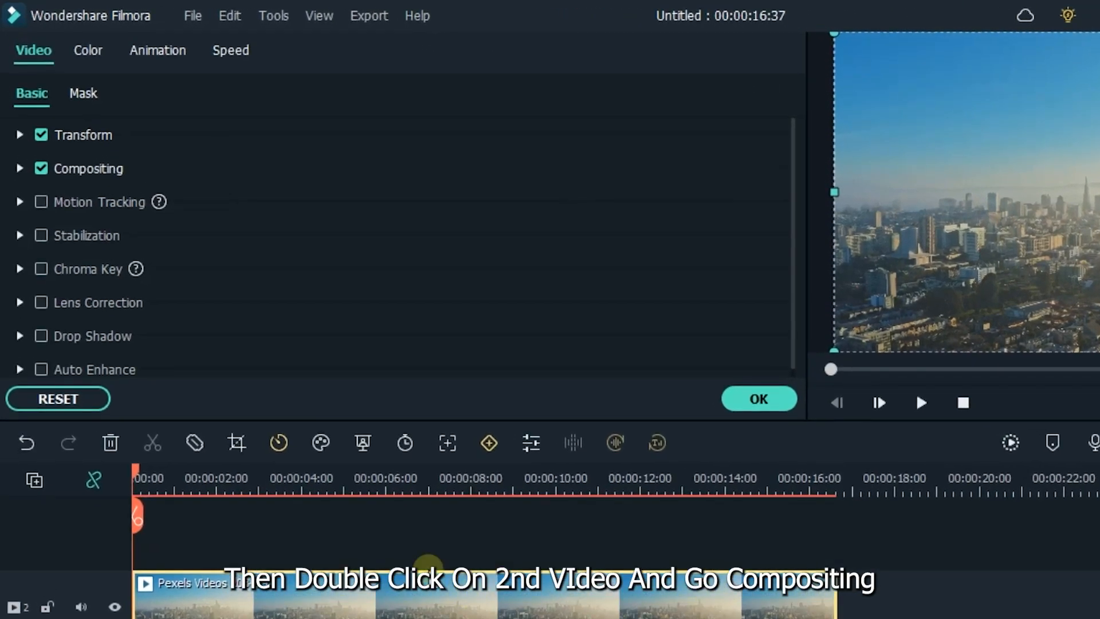
click(82, 168)
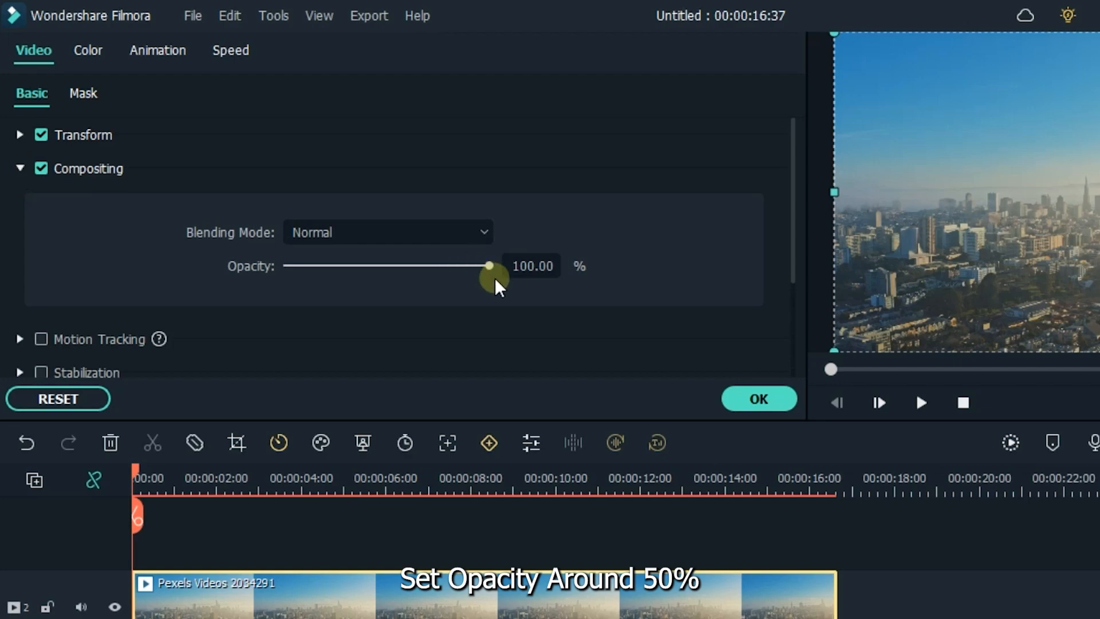
drag(488, 265, 384, 265)
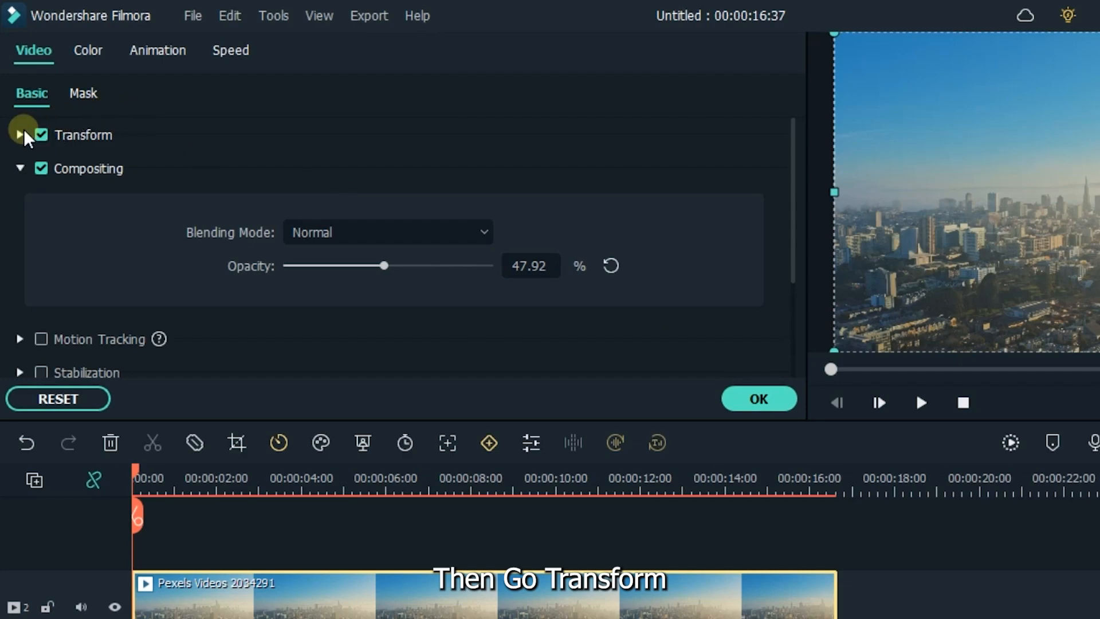
Set Position Y to 60 on the top clip and -60 on the bottom, then reset the top clip's opacity to 100%.
click(20, 135)
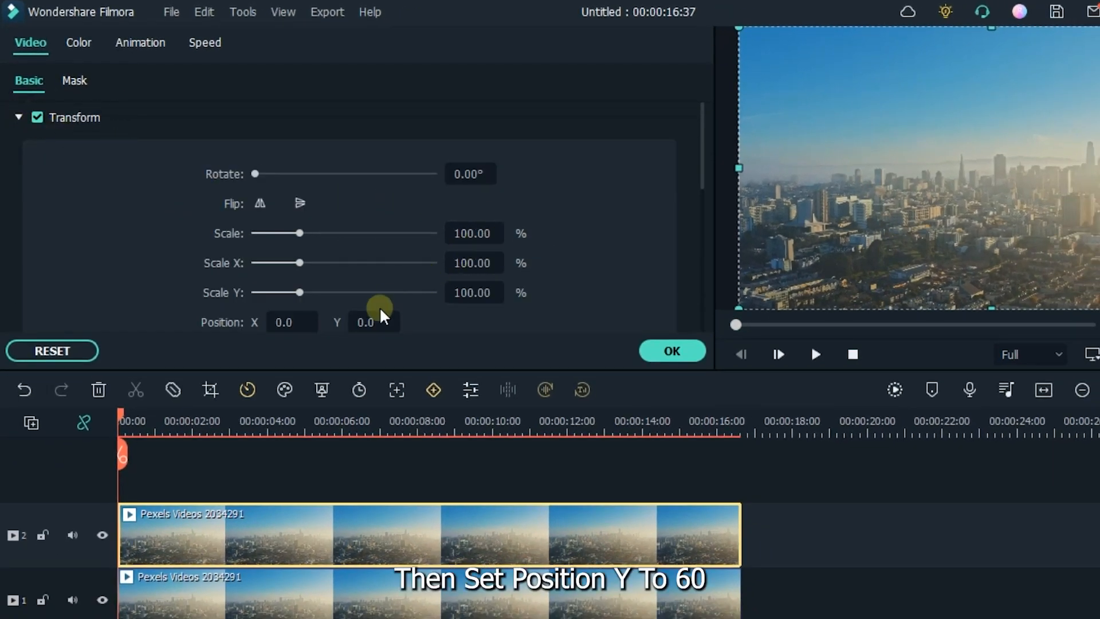
text(60)
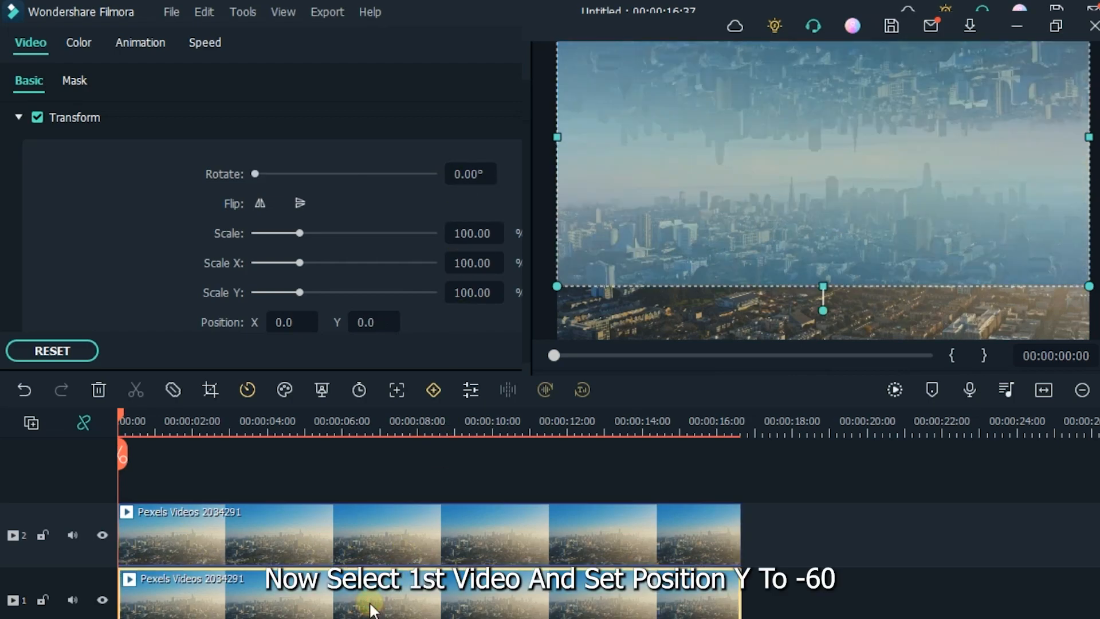
click(374, 323)
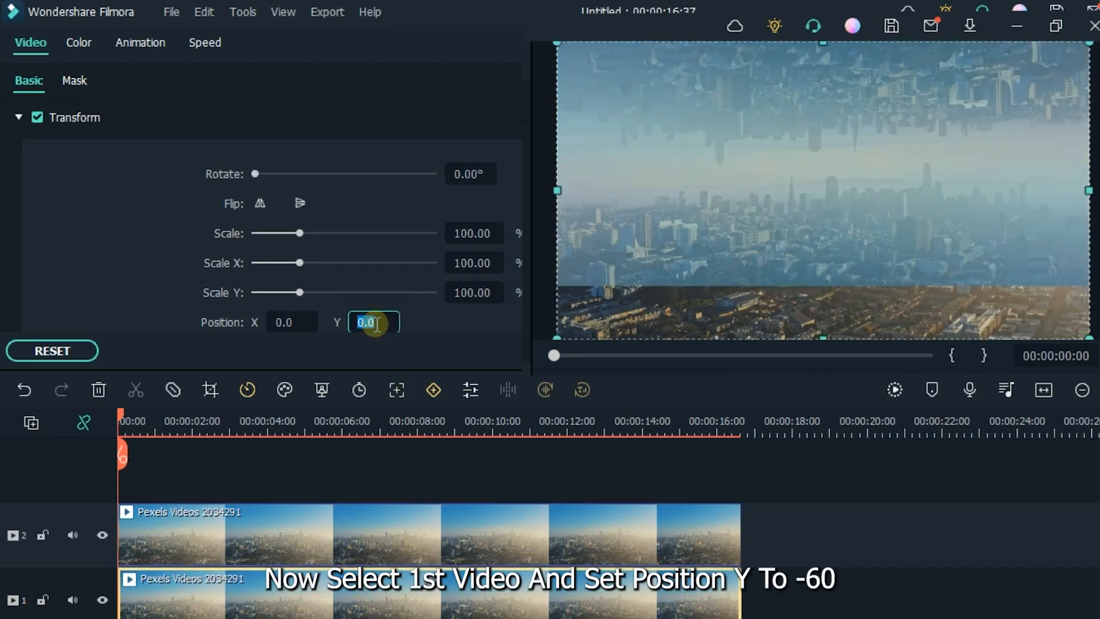
text(-60.0)
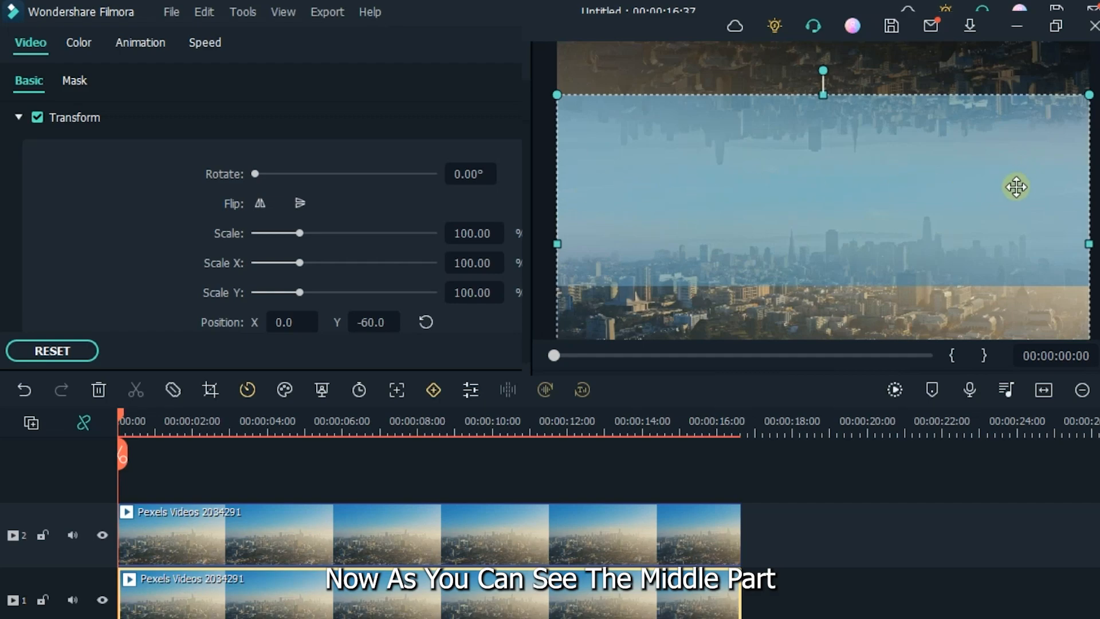
click(326, 536)
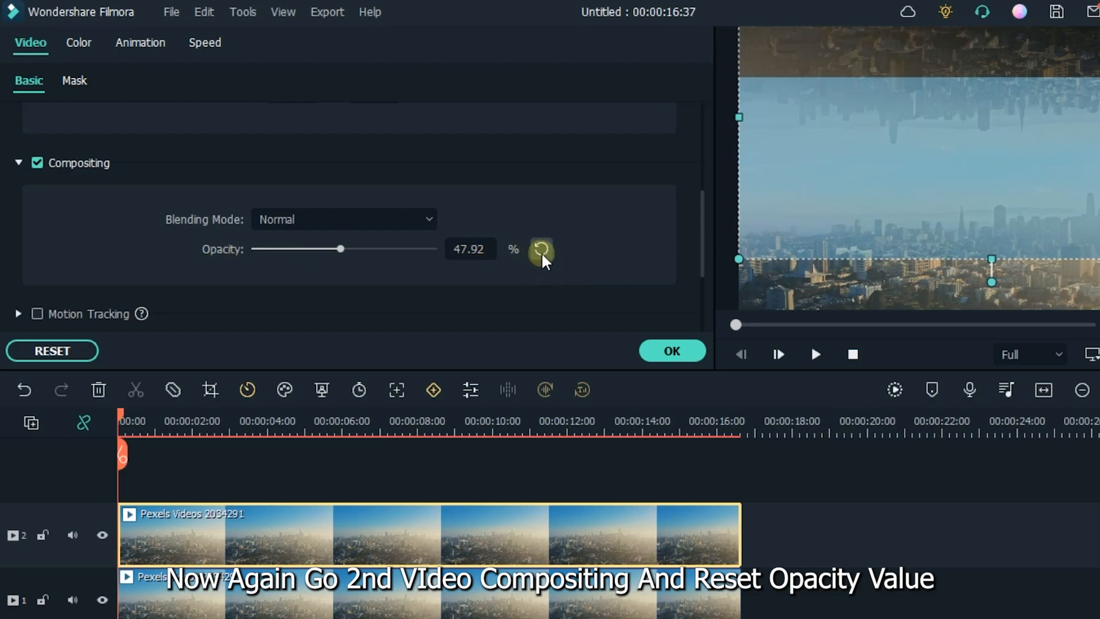
click(540, 249)
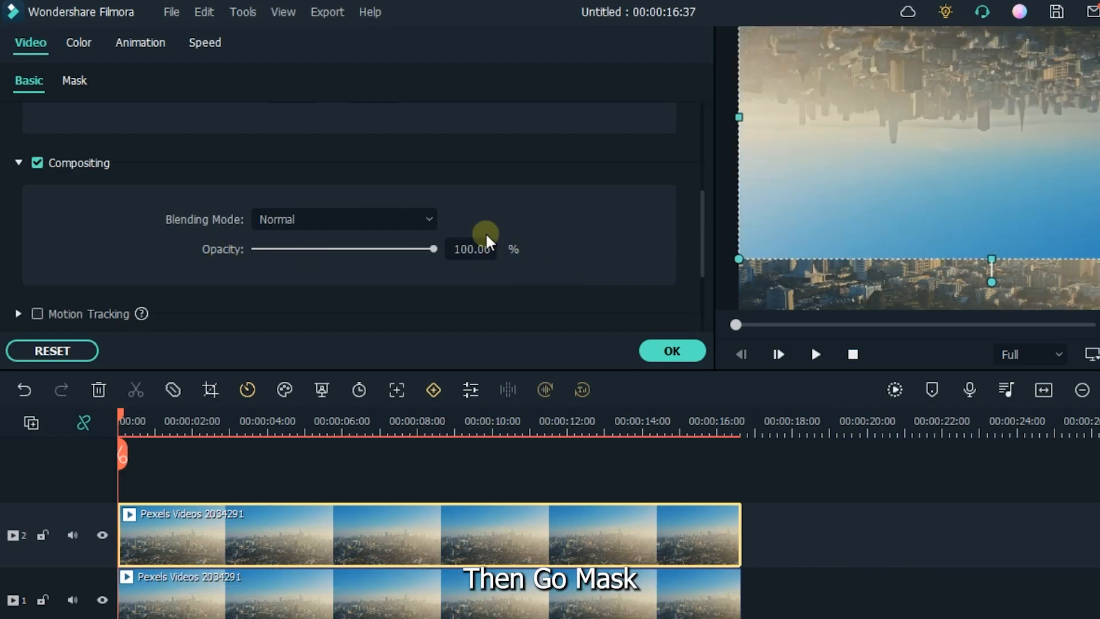
Apply a single-line mask to the top clip along the mid-frame seam with 50% blur strength.
click(74, 80)
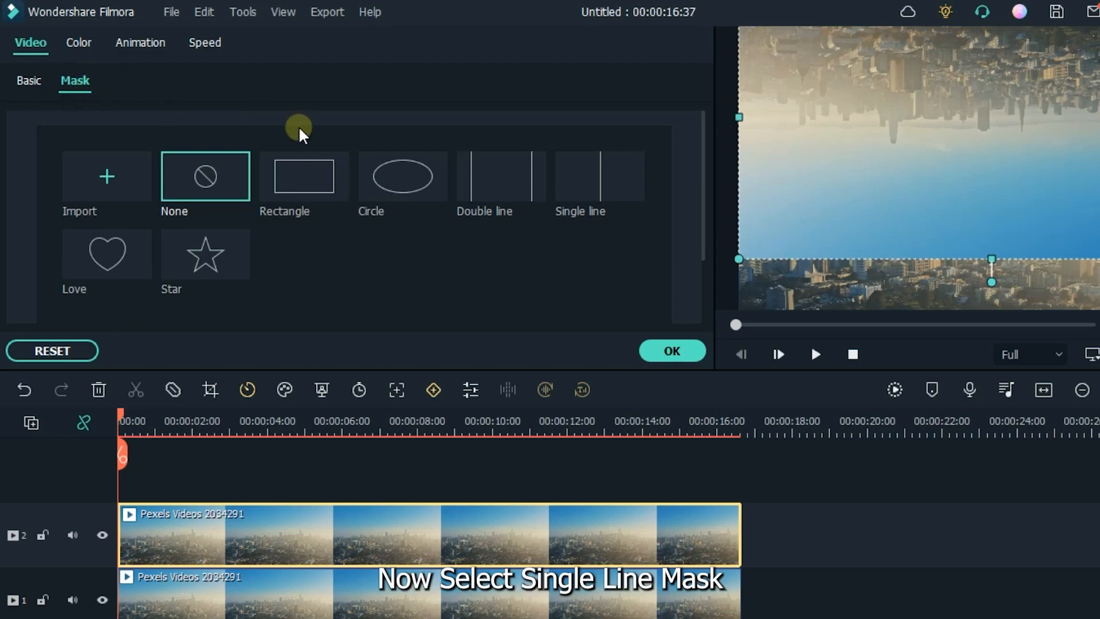
click(600, 175)
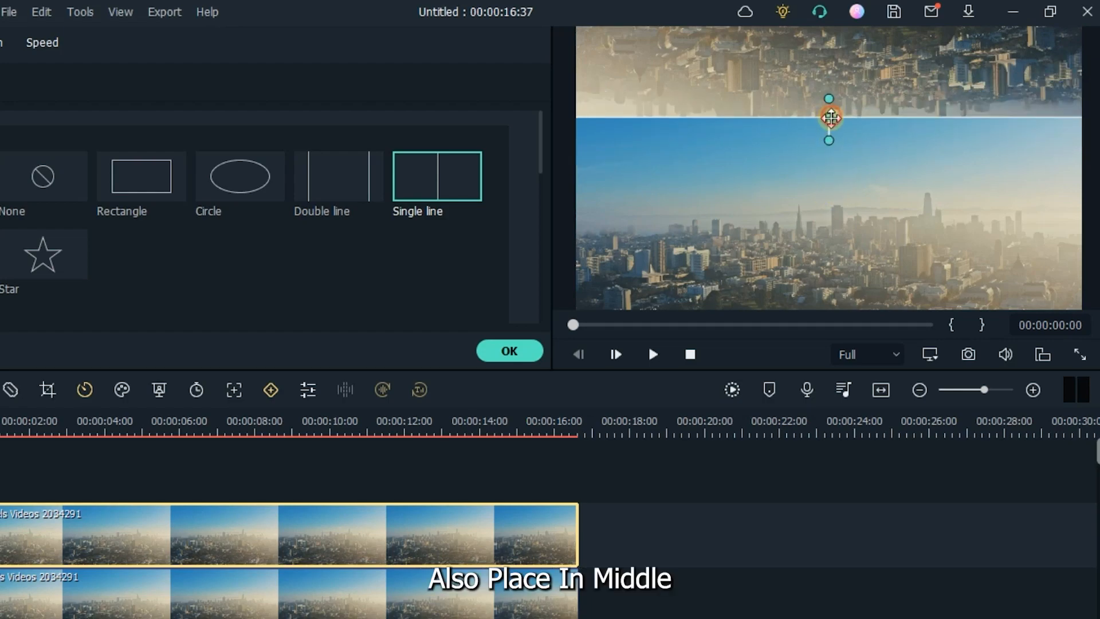
drag(828, 118, 828, 172)
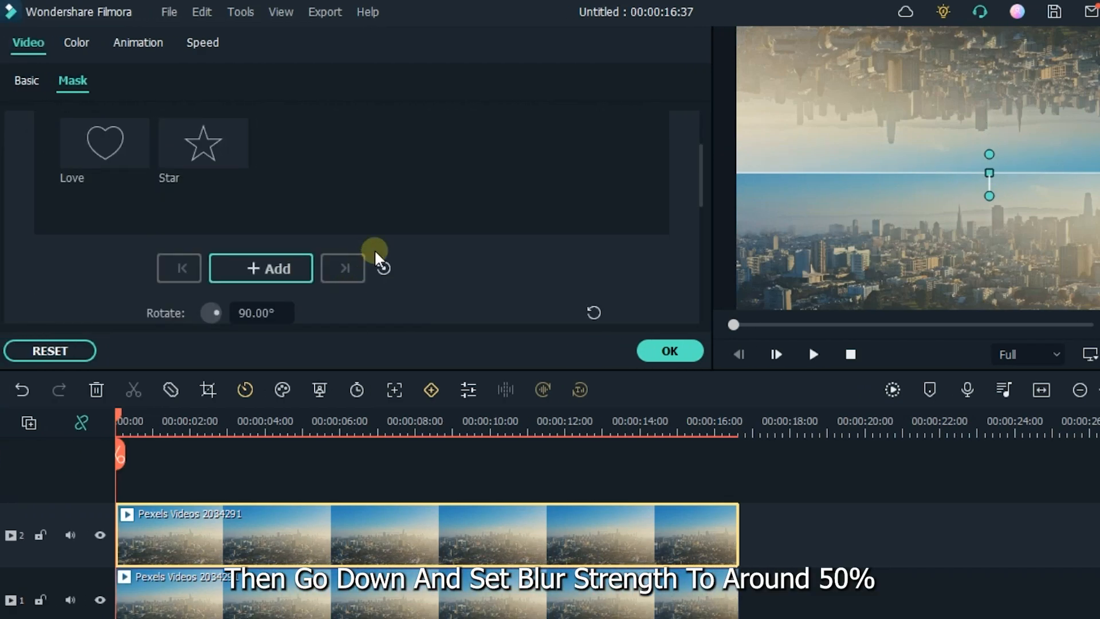
scroll(down, 3)
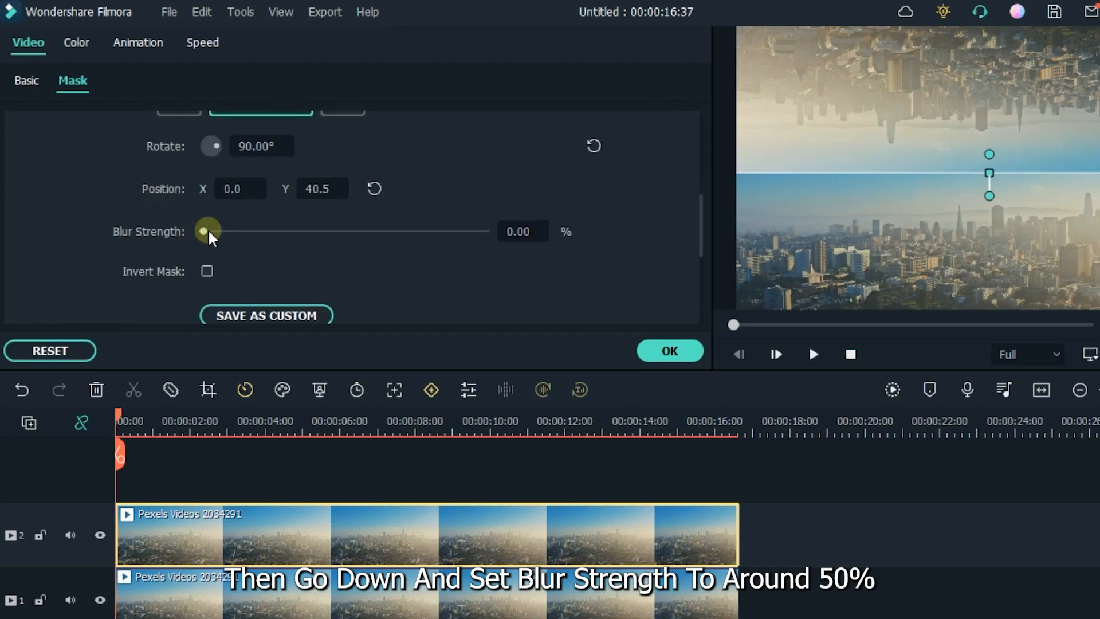
click(523, 230)
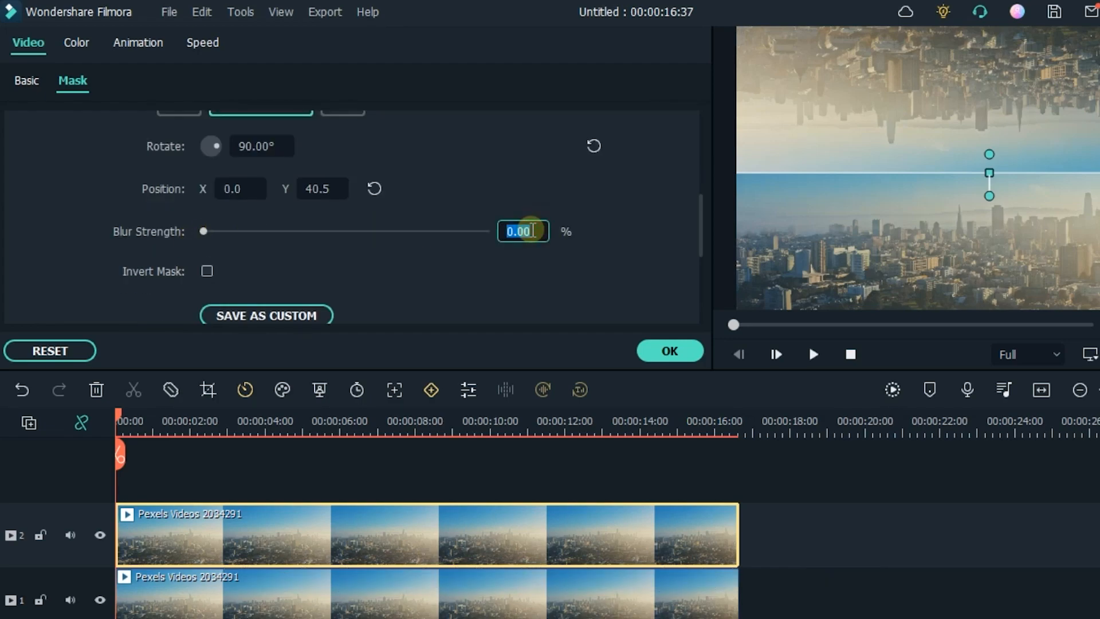
drag(202, 230, 343, 230)
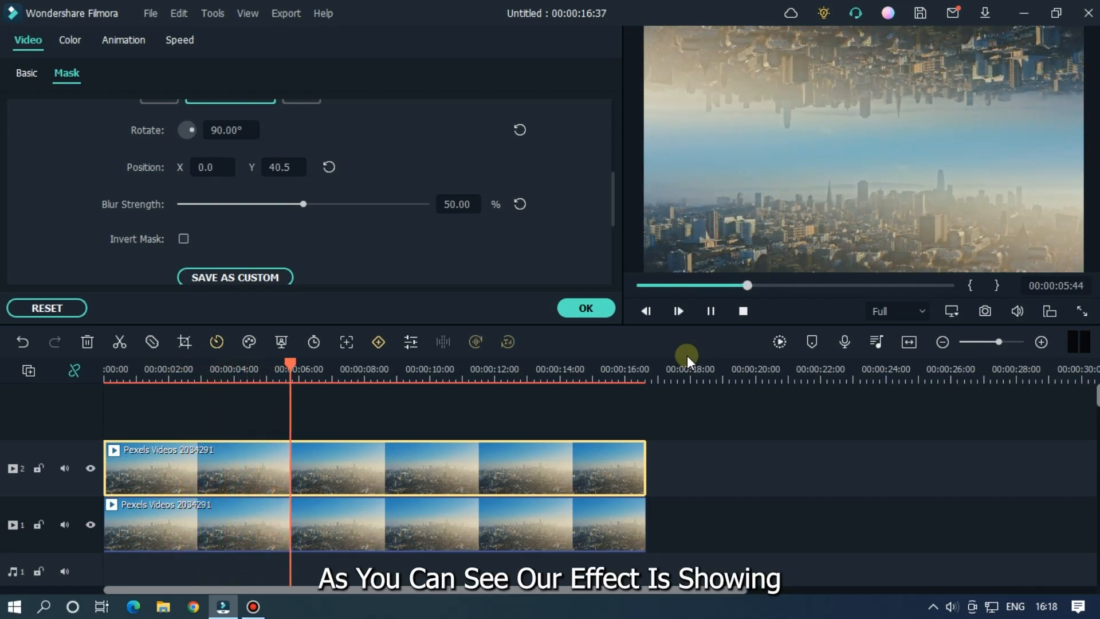
Play back the split-city preview and confirm the clip edits with OK.
click(710, 311)
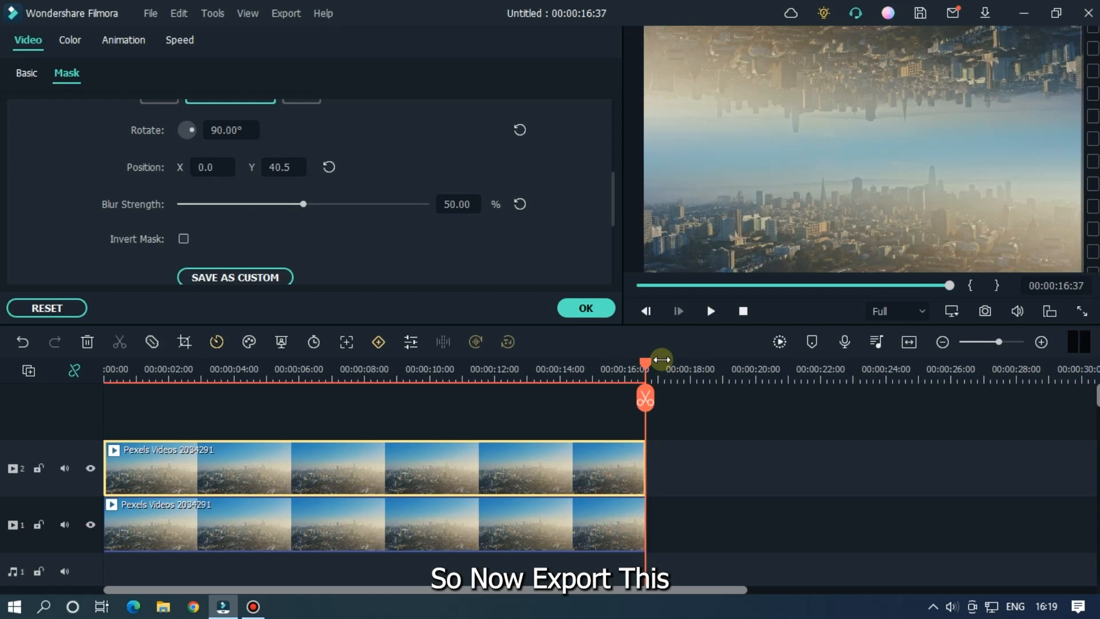
click(586, 308)
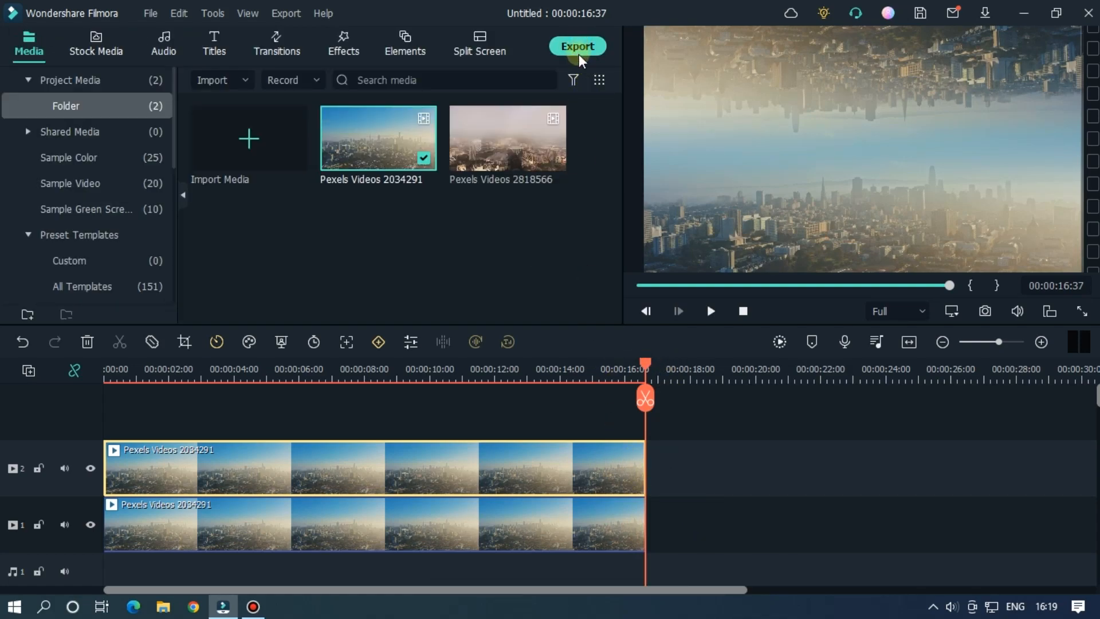
Export the mirrored city edit as the Inception MP4, then start importing new media.
click(577, 46)
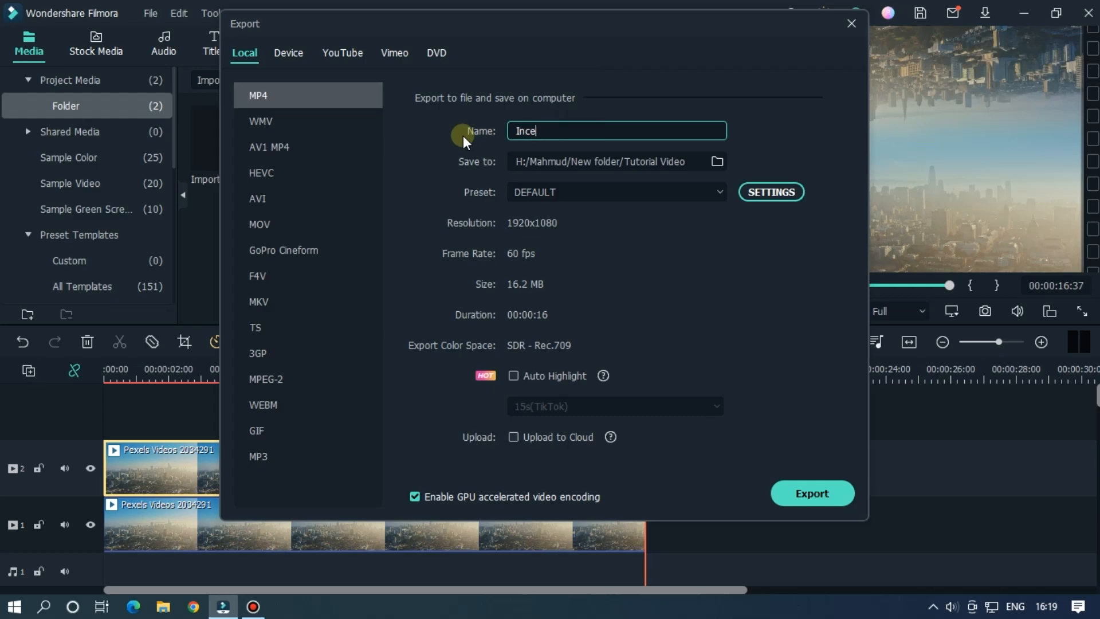
click(851, 23)
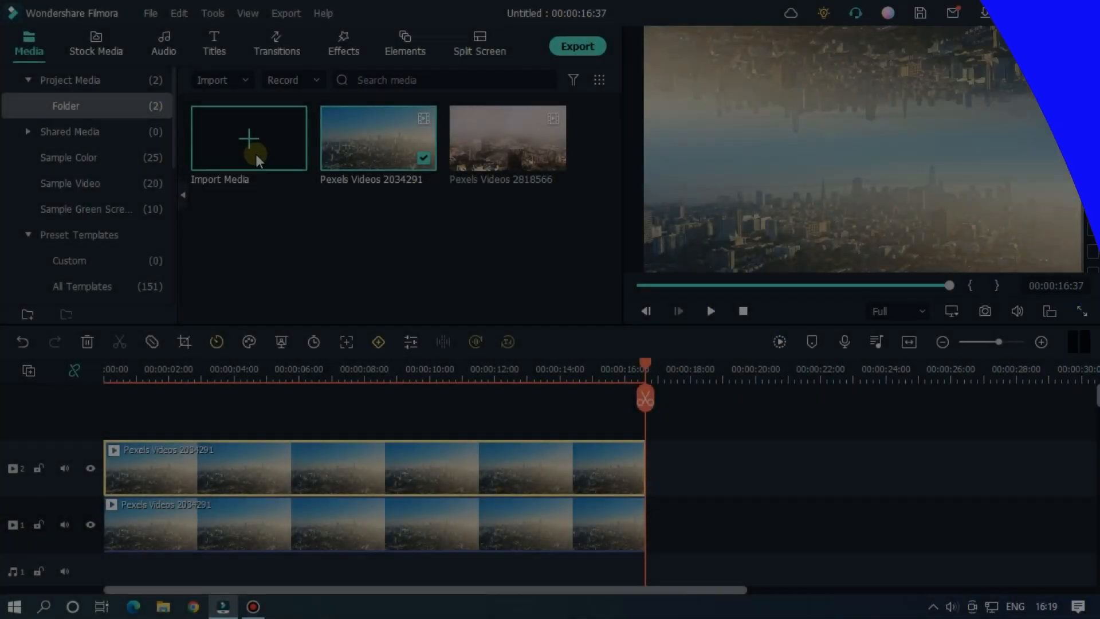
click(249, 139)
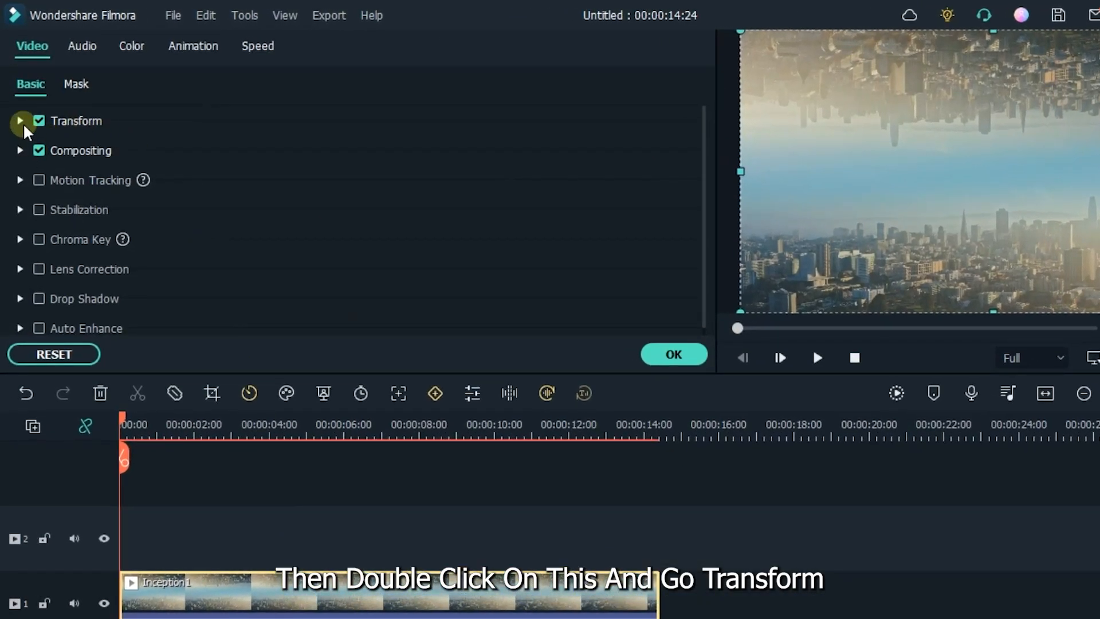
Set the Inception1 clip's Rotate to 4° and Scale to 115% and apply the changes.
click(21, 121)
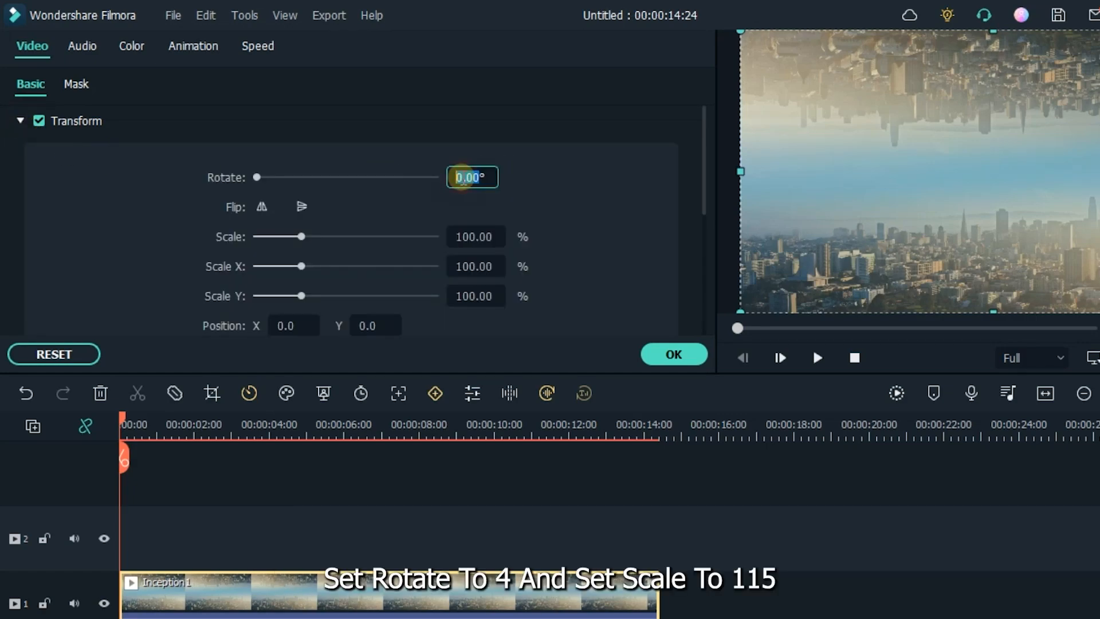
text(4.00)
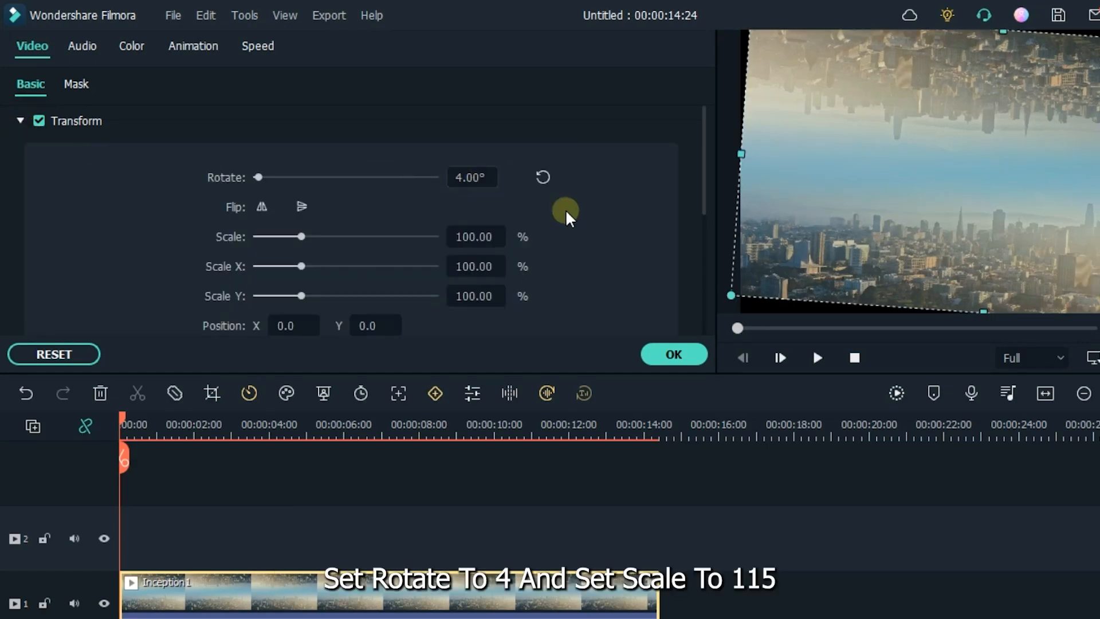
click(476, 237)
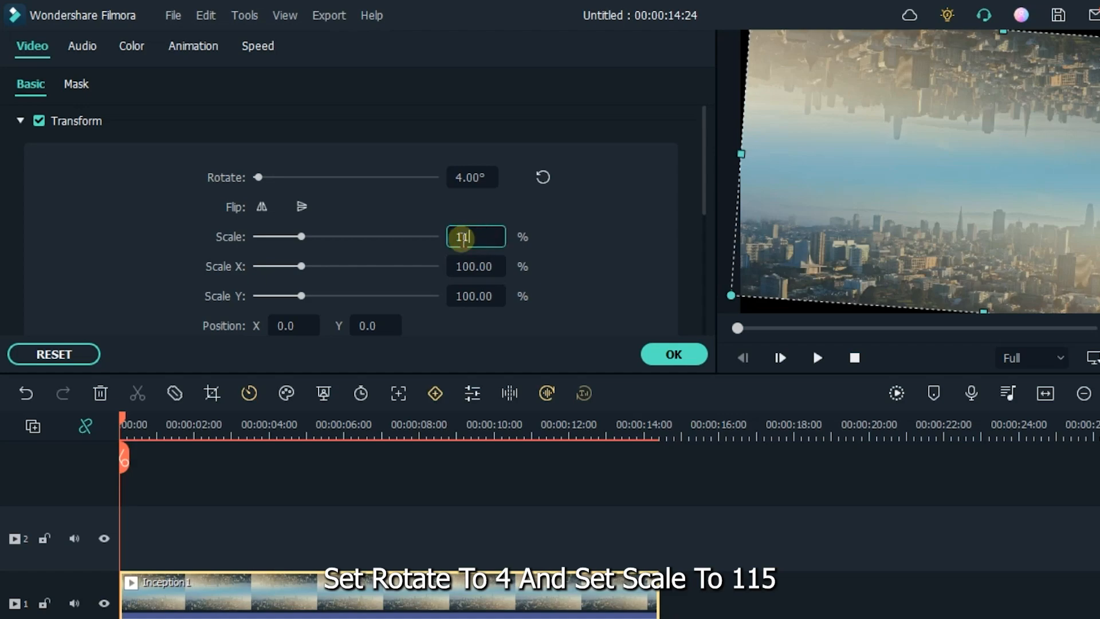
text(115.00)
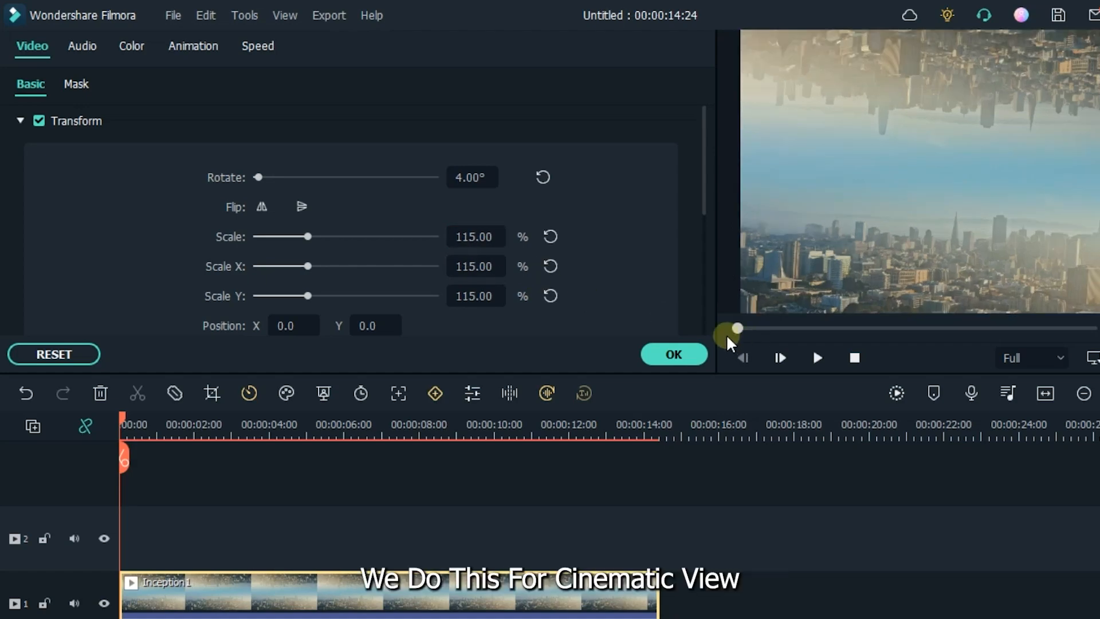
click(672, 354)
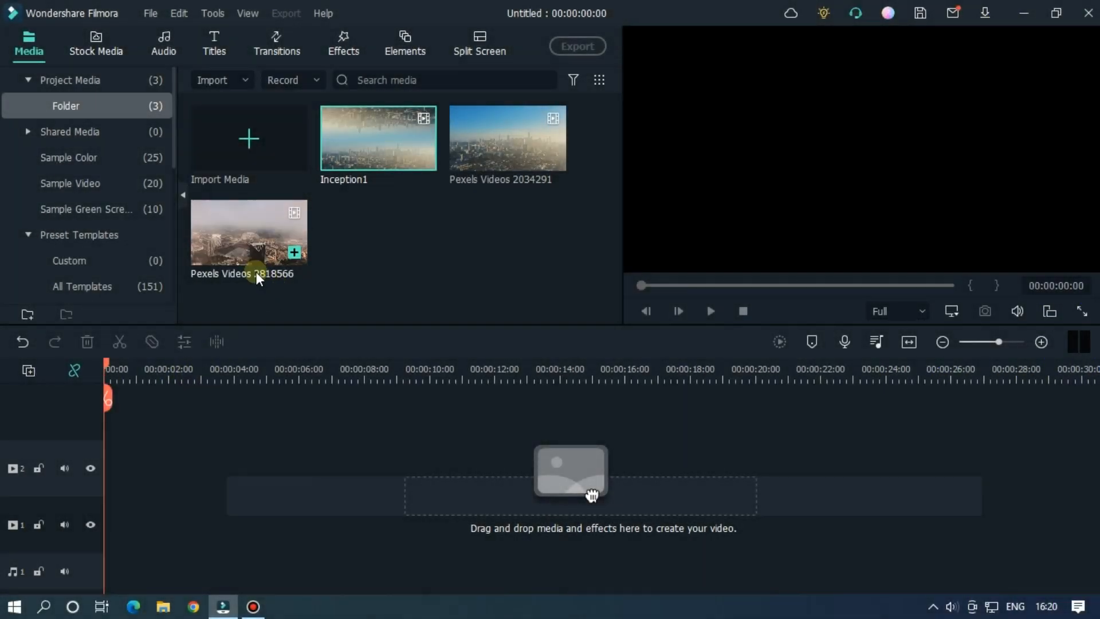
Place Pexels 2818566 on track 1 and Pexels 2034291 on track 2 above it.
drag(249, 233, 301, 523)
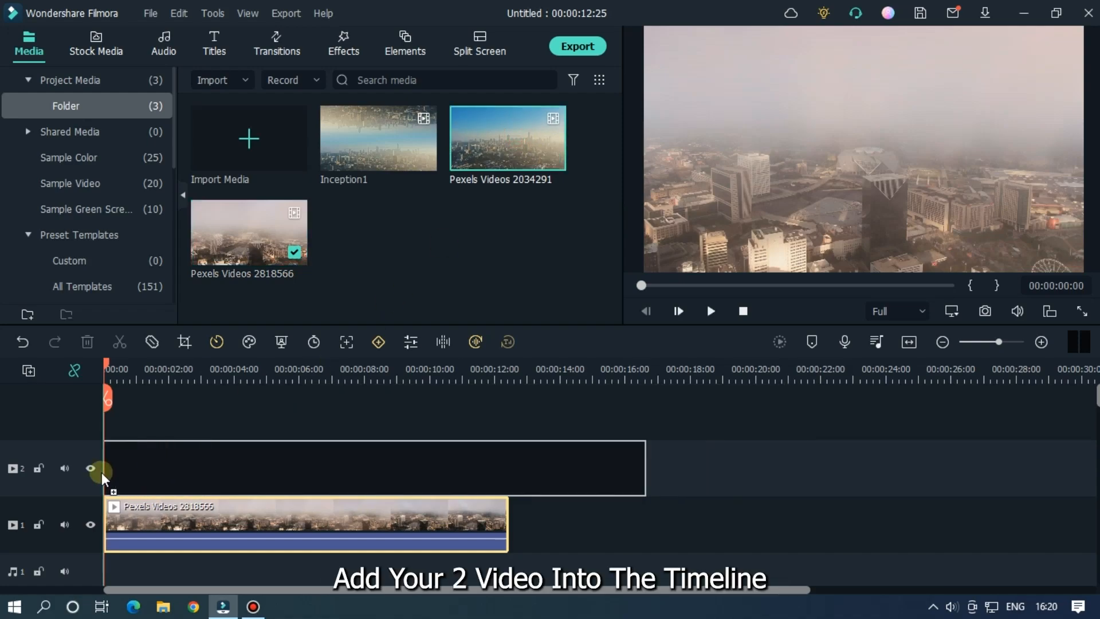
drag(508, 138, 280, 468)
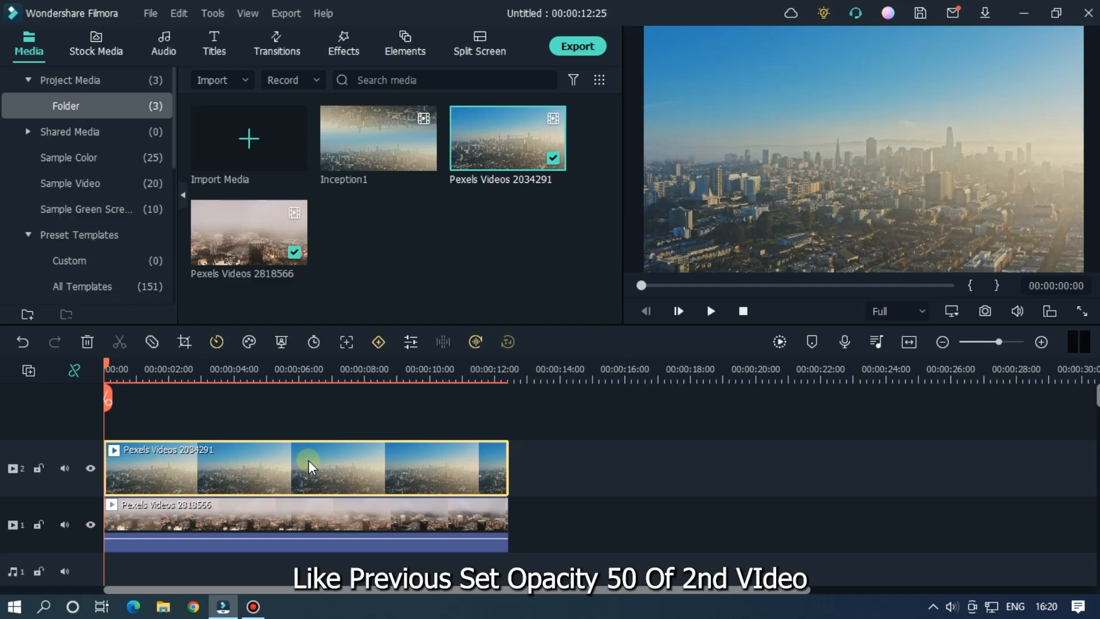
Set the upper clip to 50% opacity, Position Y 60 and Rotate 180°, then select the lower clip.
double_click(305, 468)
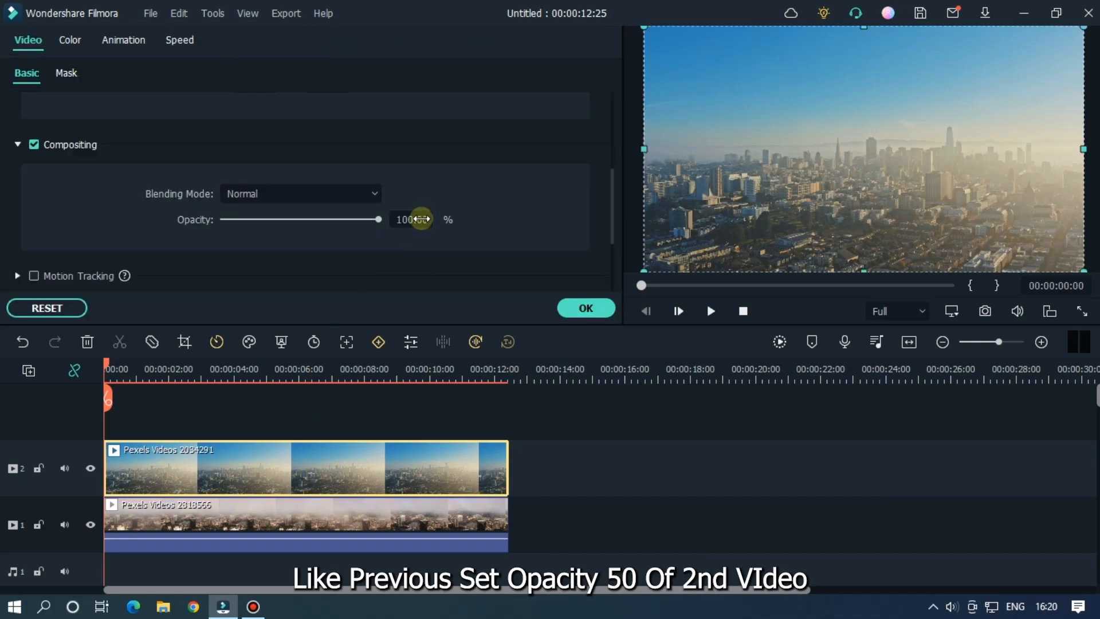
drag(379, 218, 302, 219)
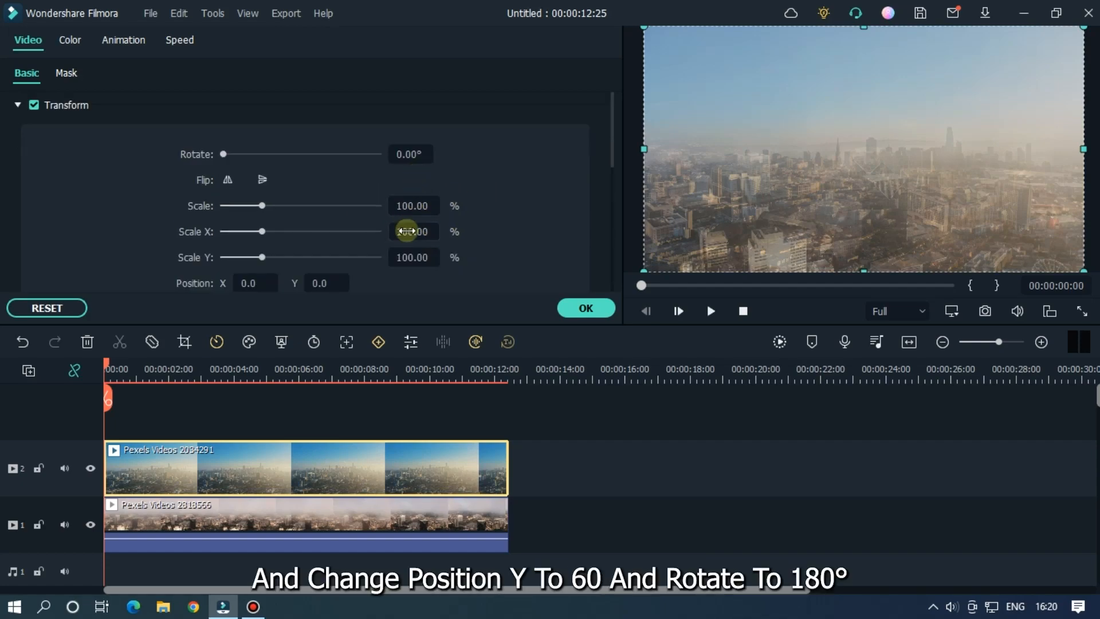
click(327, 283)
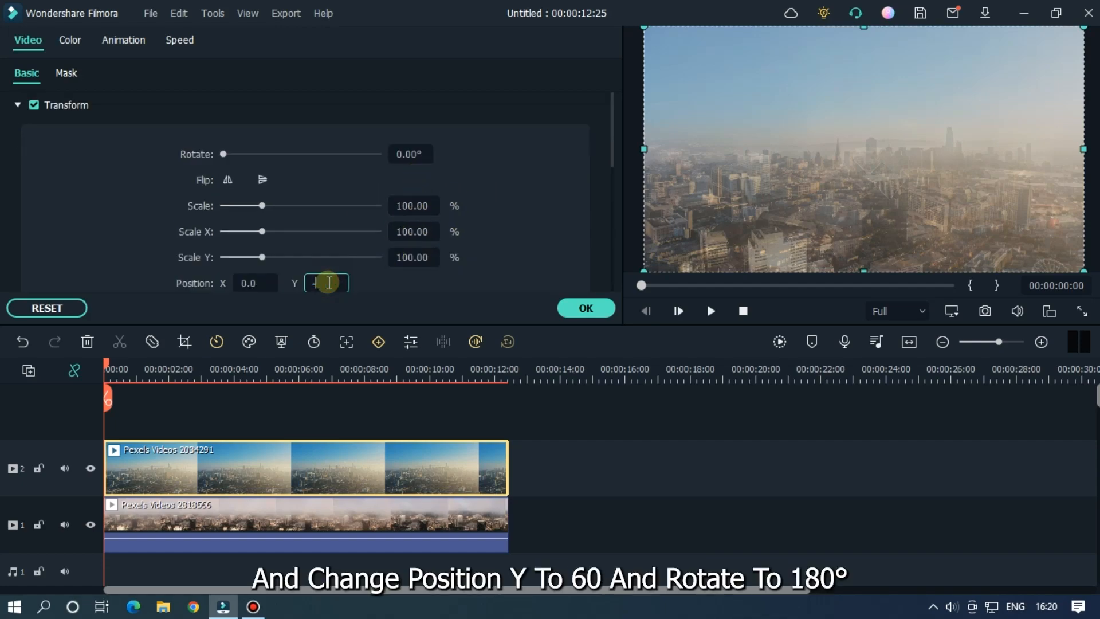
text(60.0)
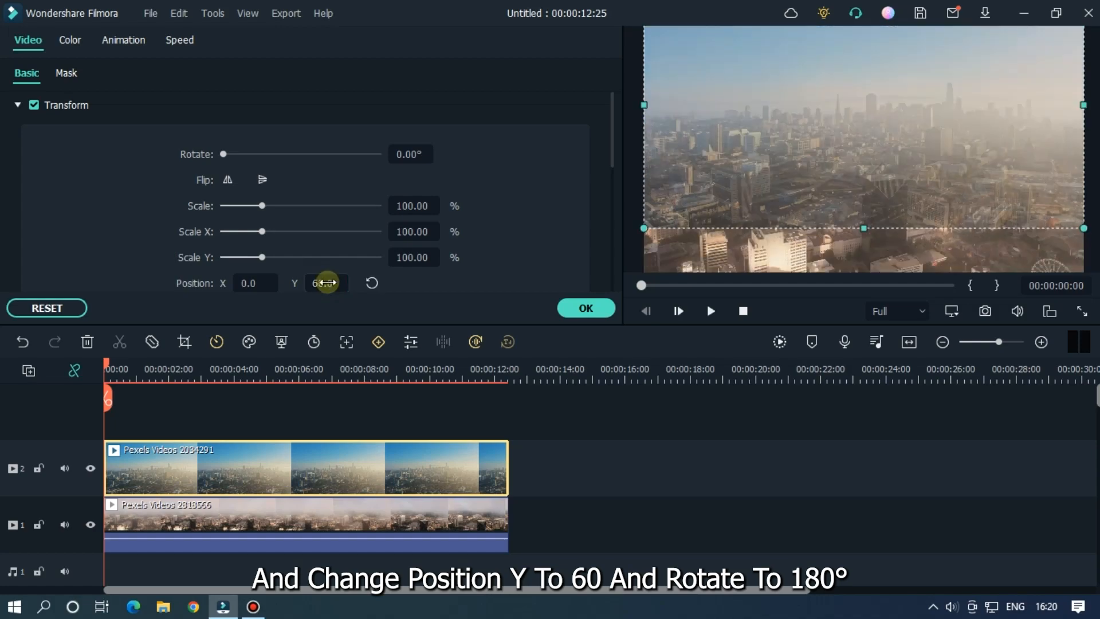
click(410, 154)
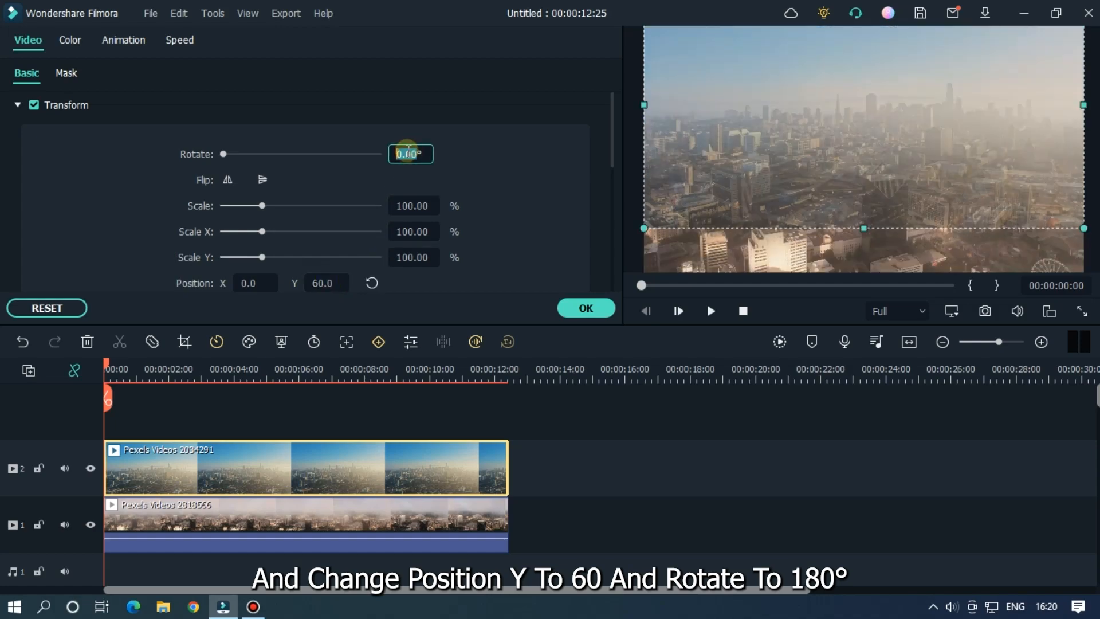
text(180)
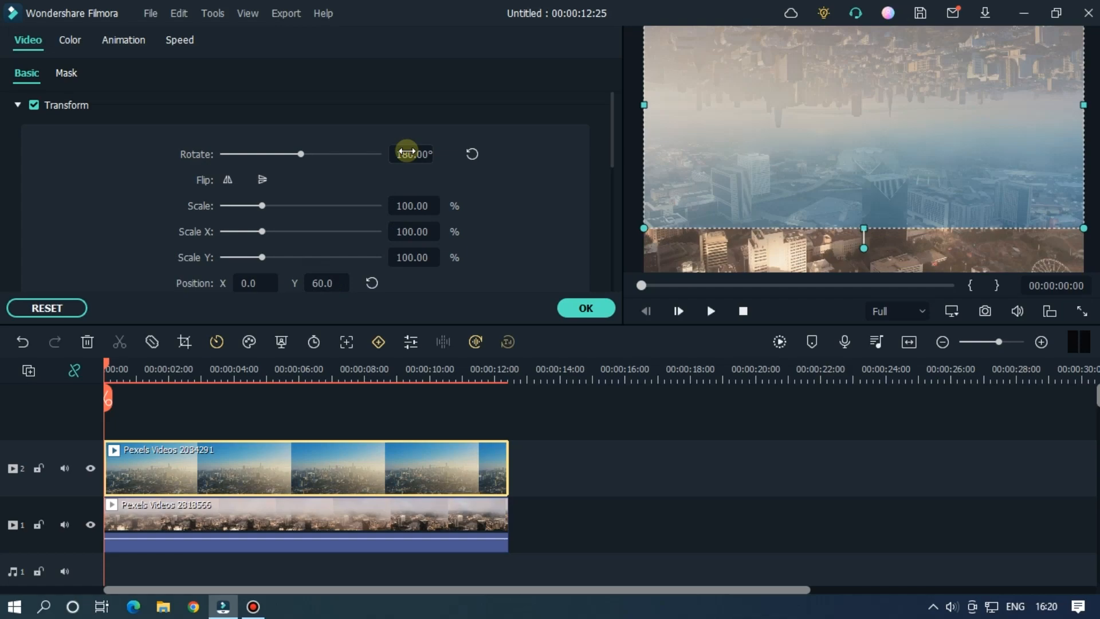
click(305, 524)
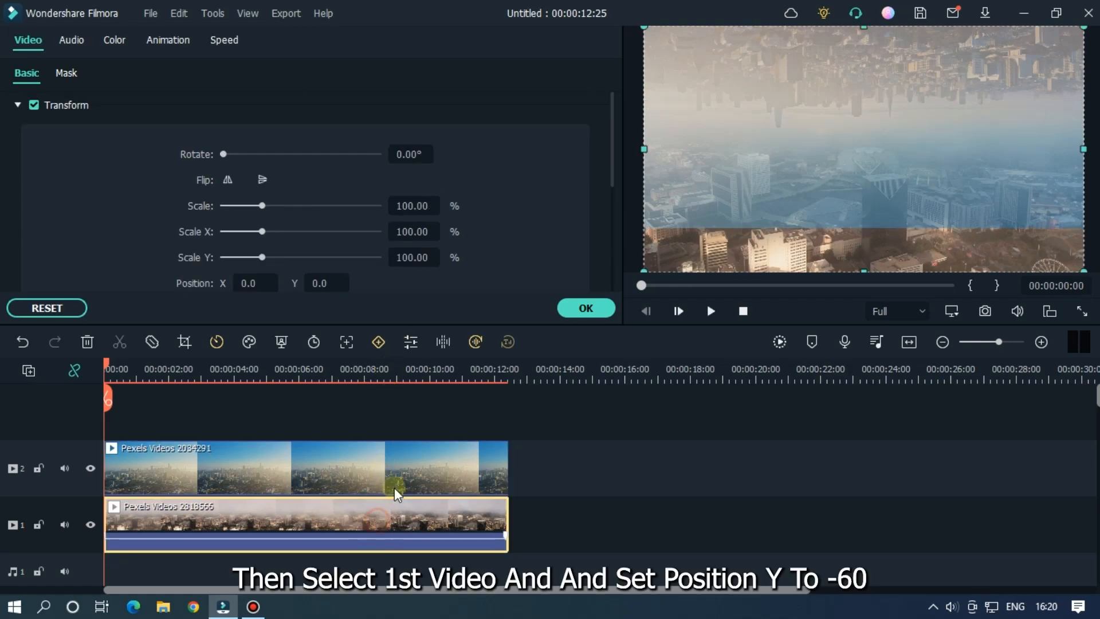
Set the lower clip's Position Y to -60 and restore the upper clip to full opacity.
click(324, 283)
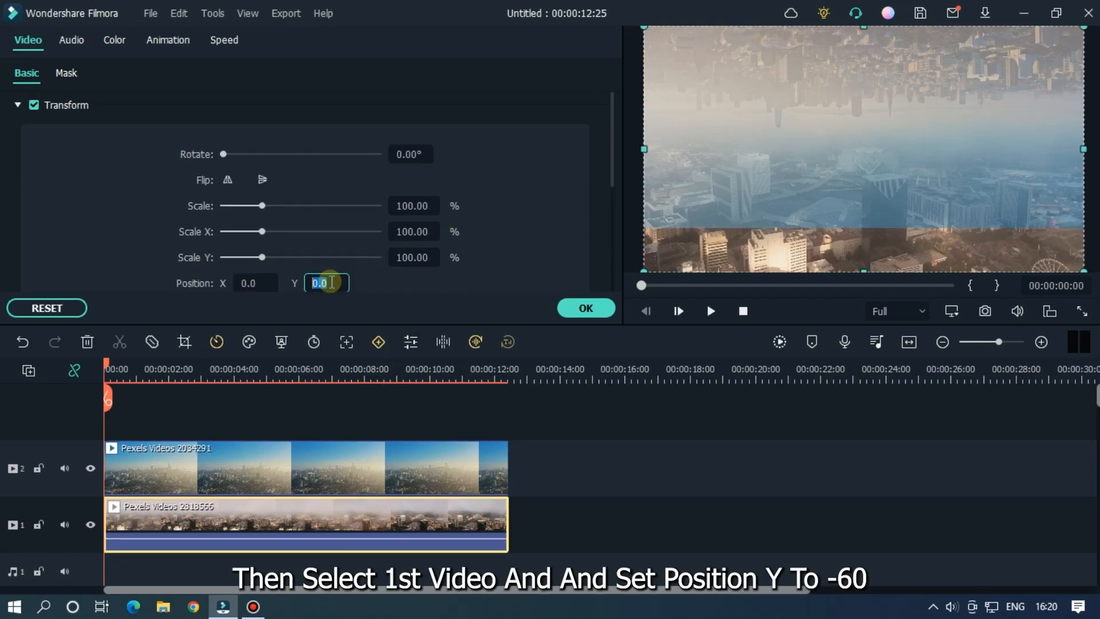
text(-60)
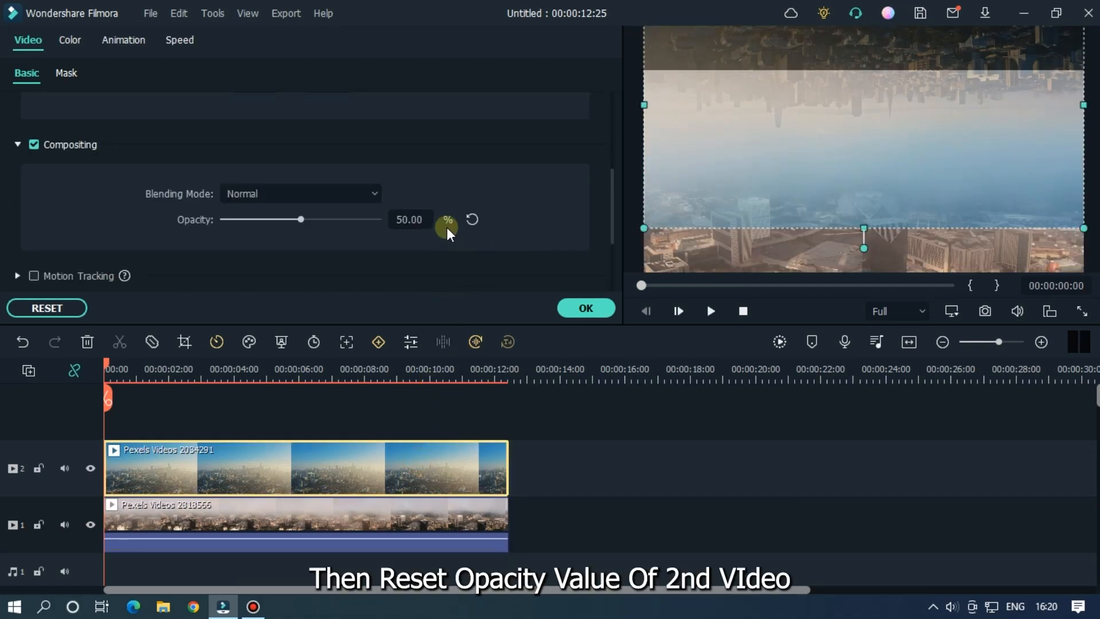
click(471, 219)
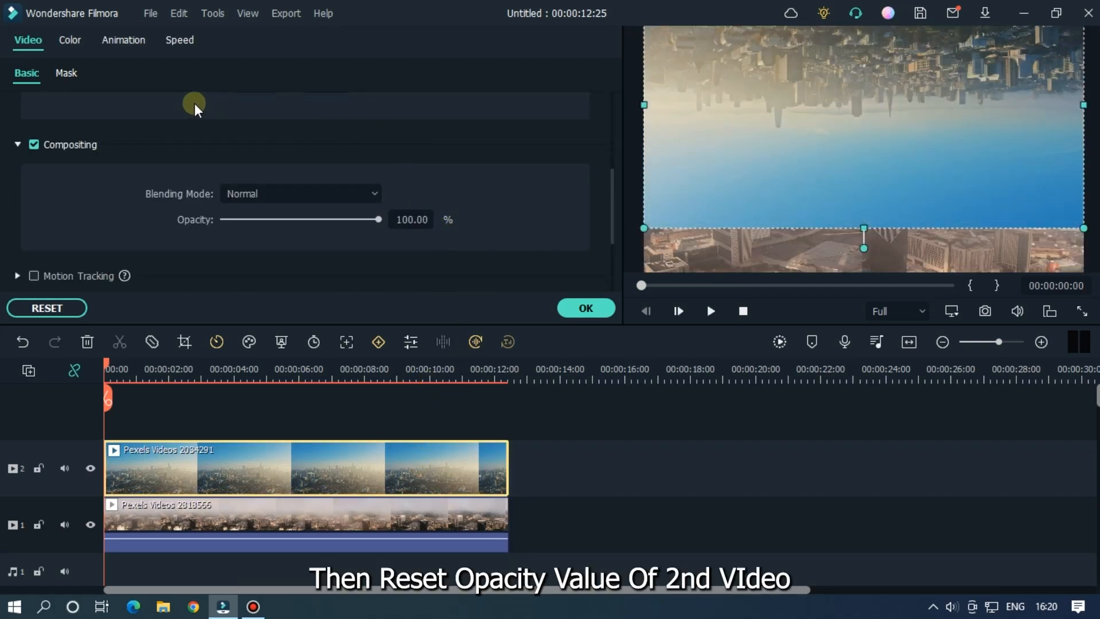
click(67, 73)
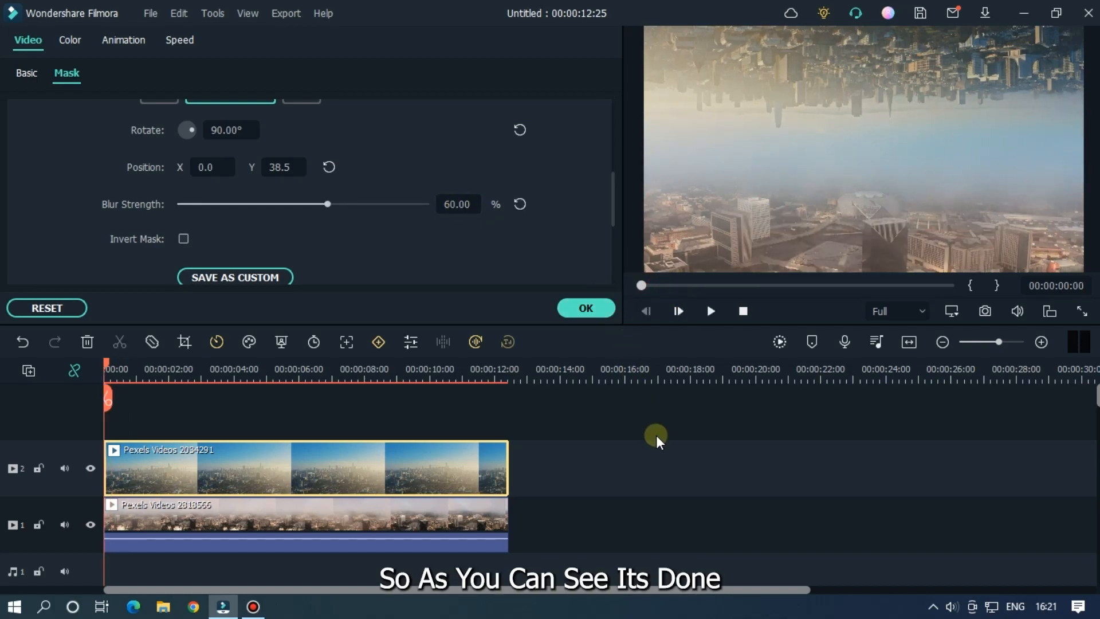
Play the masked composite to about 3 s to check the blended skyline.
click(709, 310)
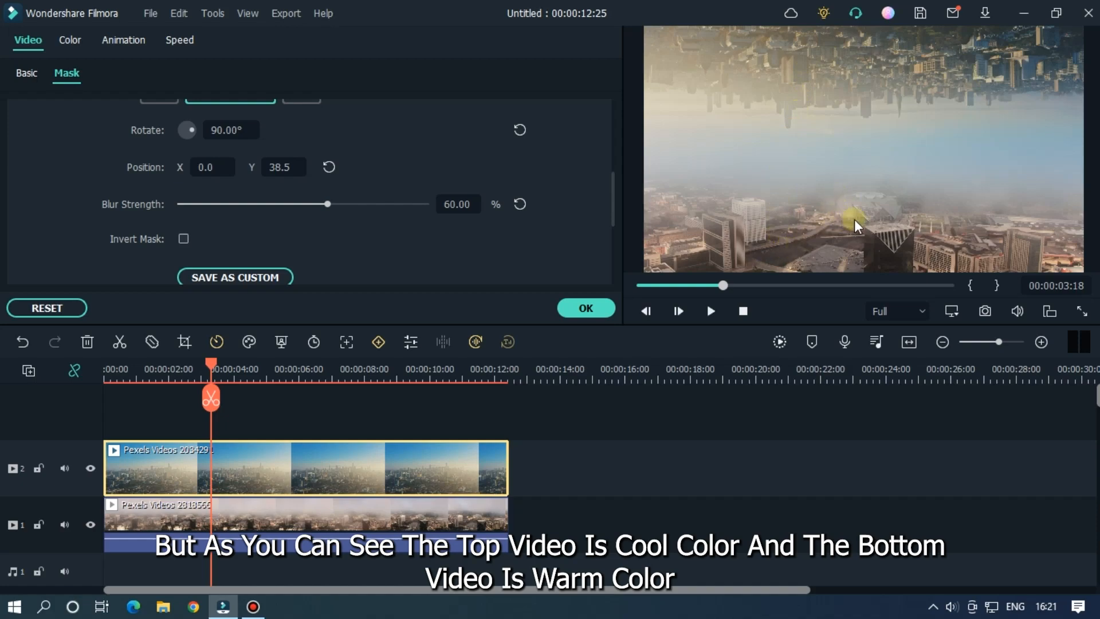
mouse_move(781, 244)
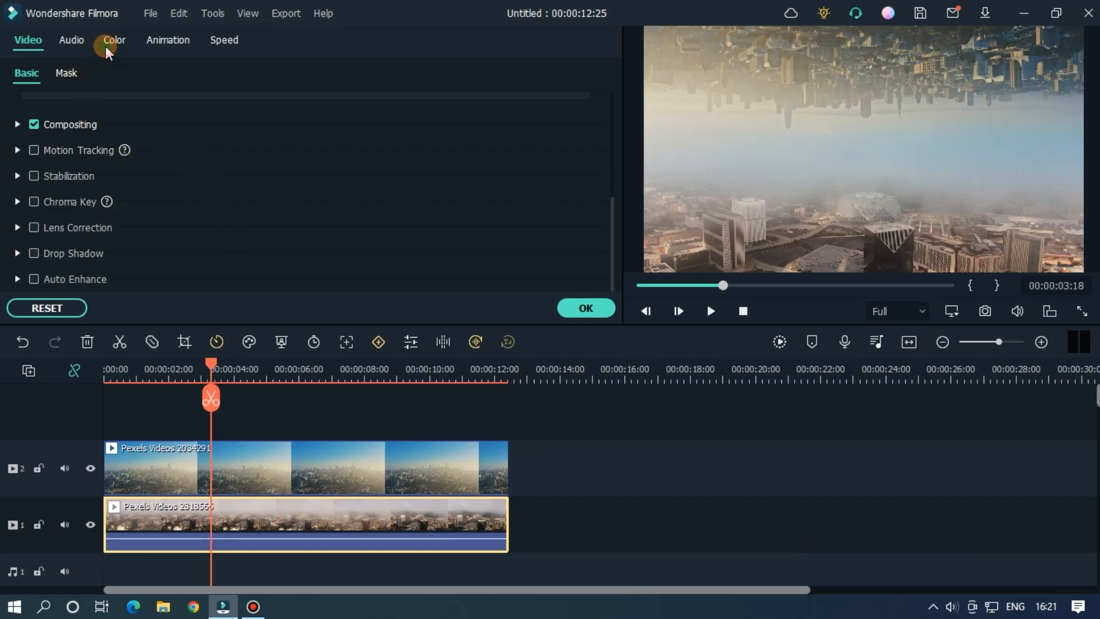
Apply colour correction to the lower clip: shifted temperature, contrast -6, saturation 13, brightness -5.
click(114, 40)
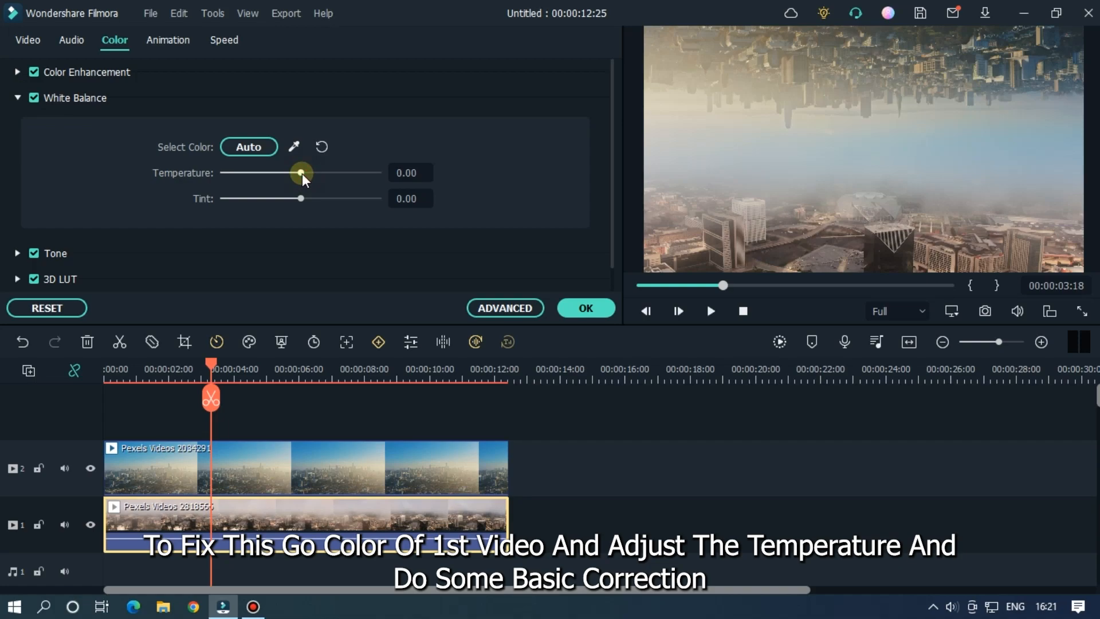
drag(301, 199, 311, 199)
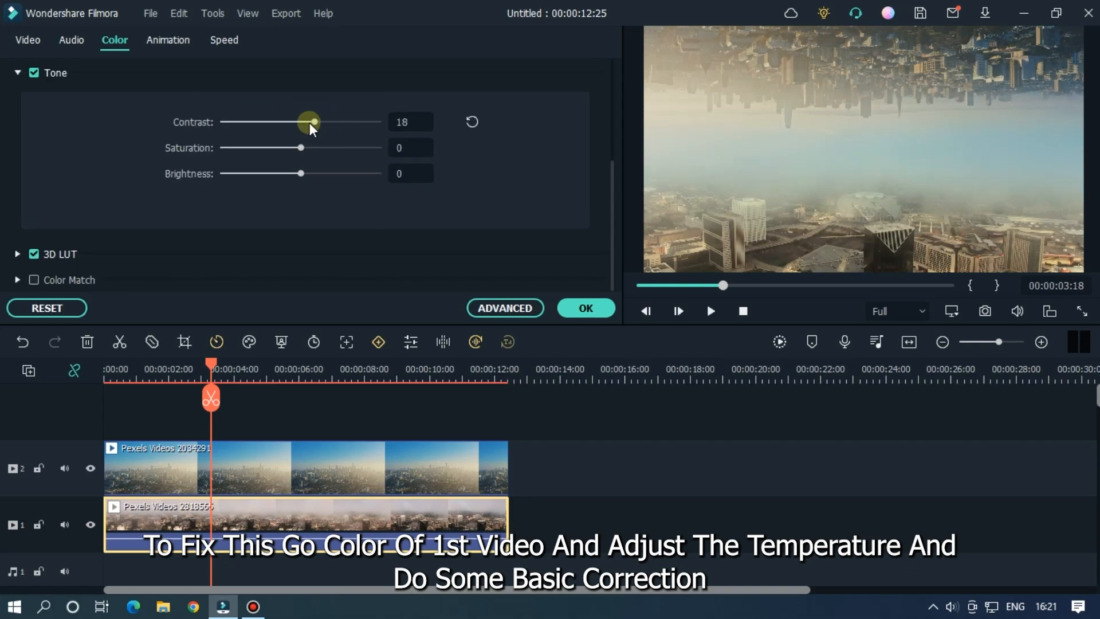
drag(300, 173, 314, 173)
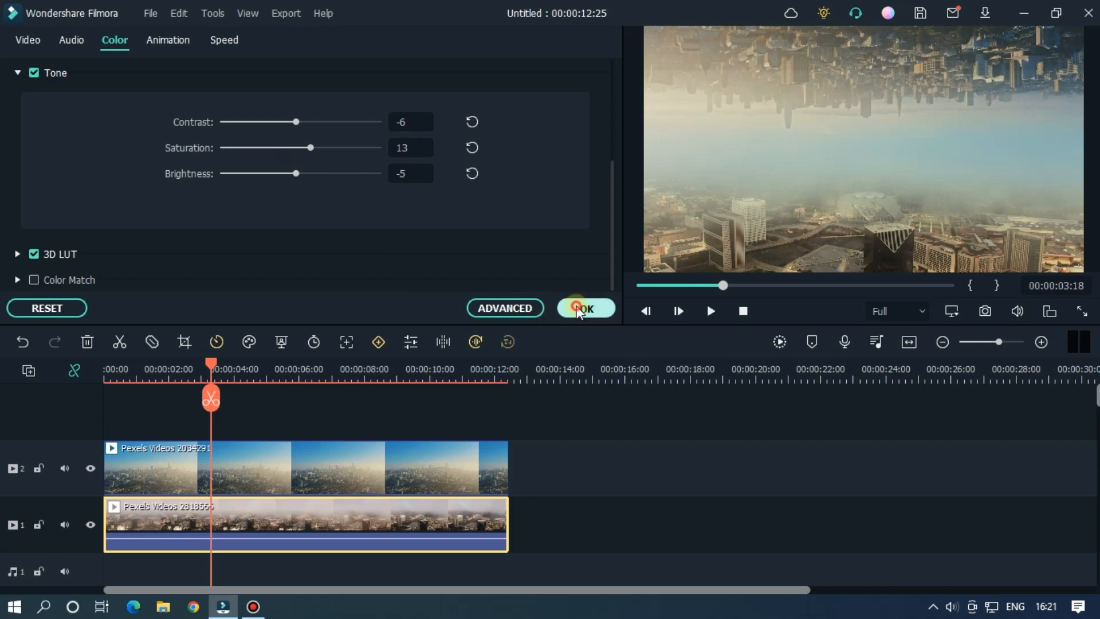
click(585, 308)
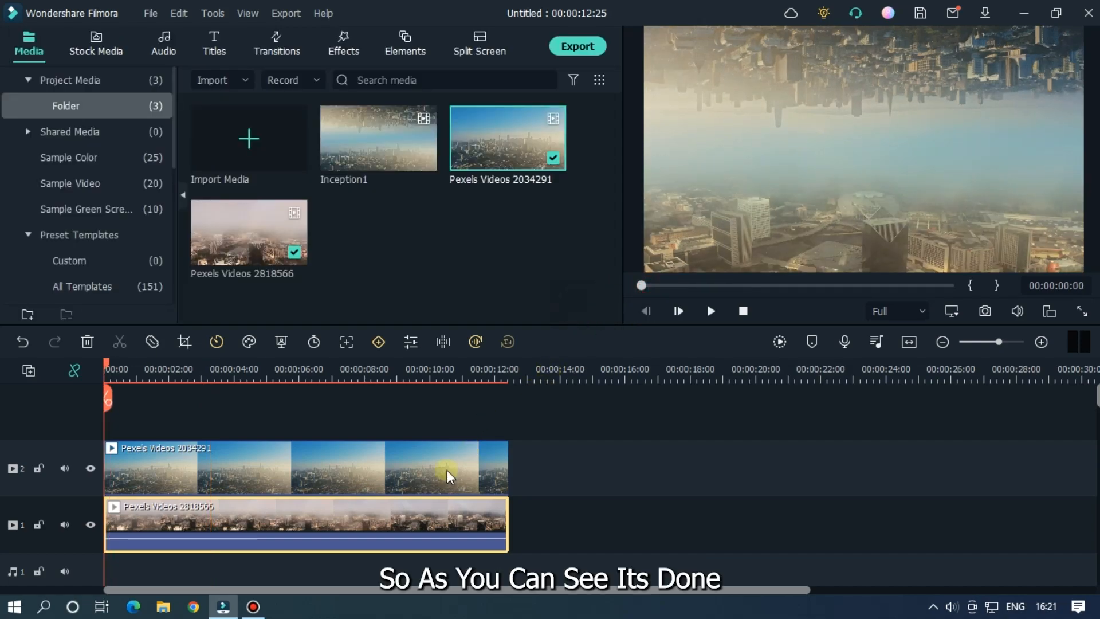
Play and scrub the finished composite, then bring up Export at MP4 1920x1080, 60 fps.
click(710, 310)
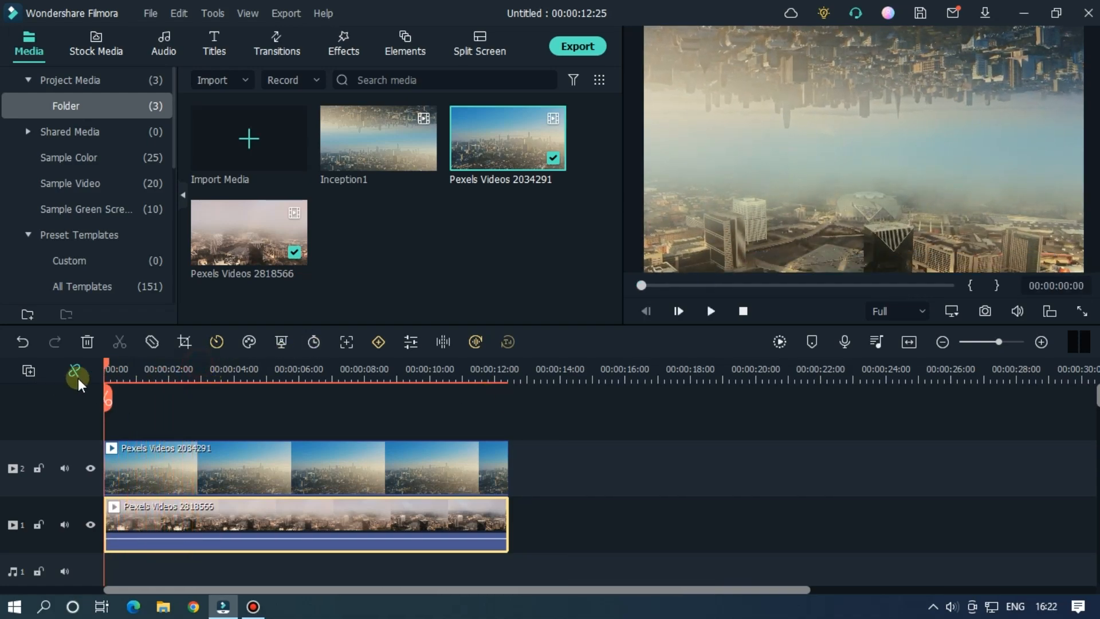
click(709, 311)
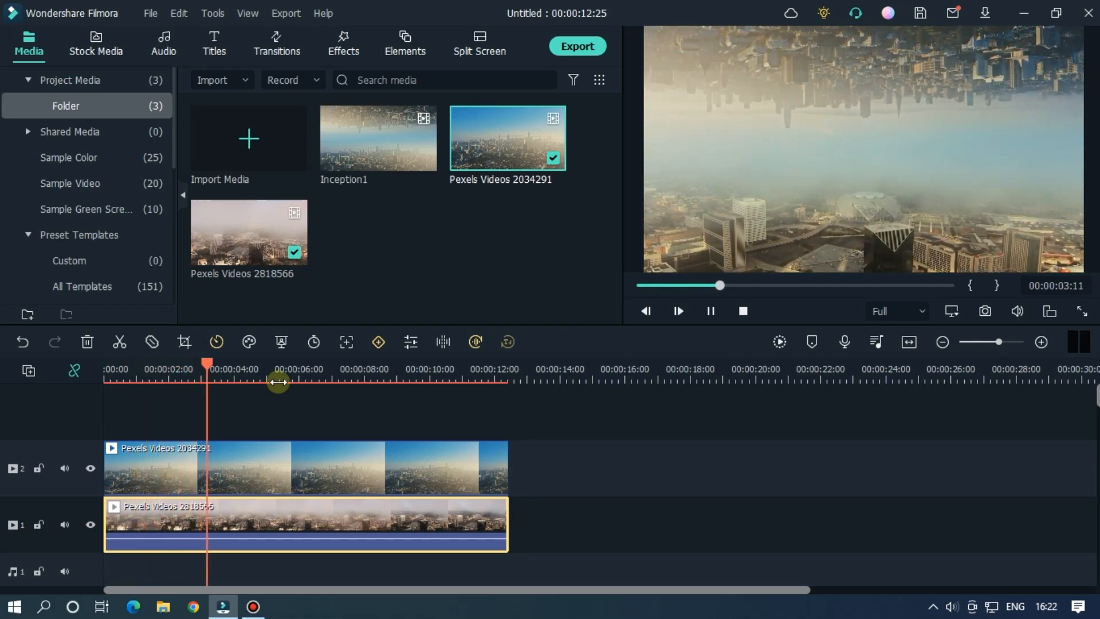
drag(207, 381, 273, 380)
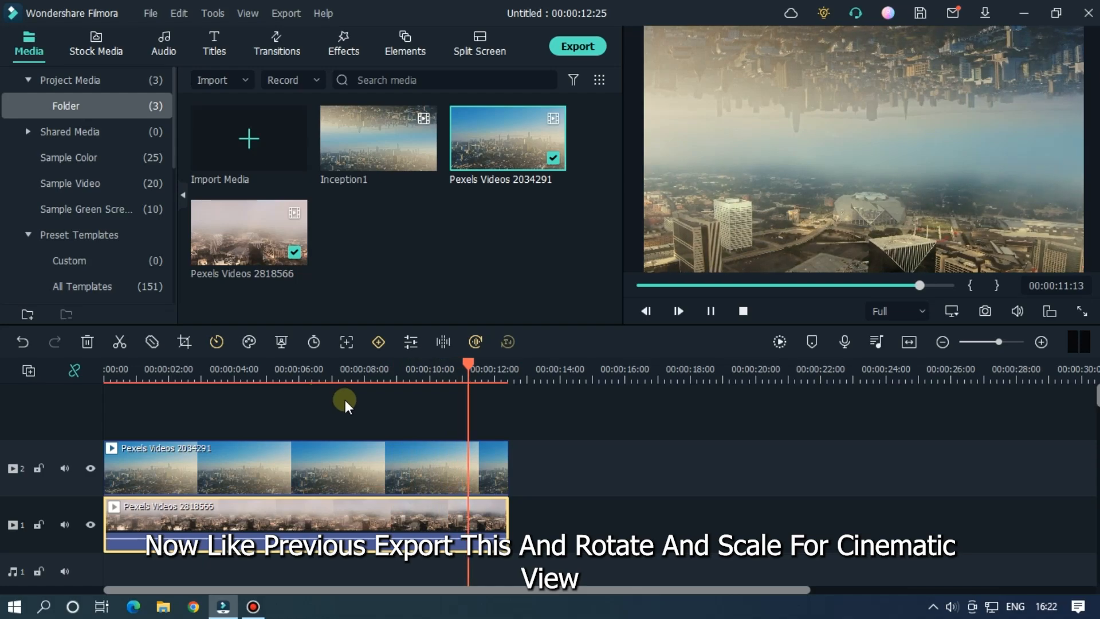
click(577, 46)
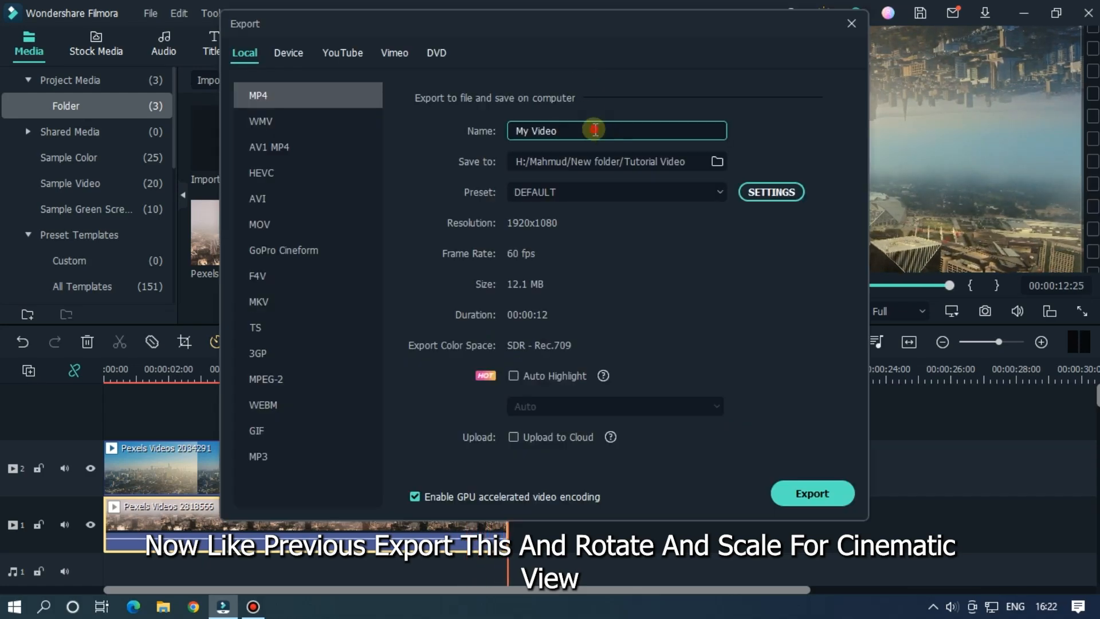